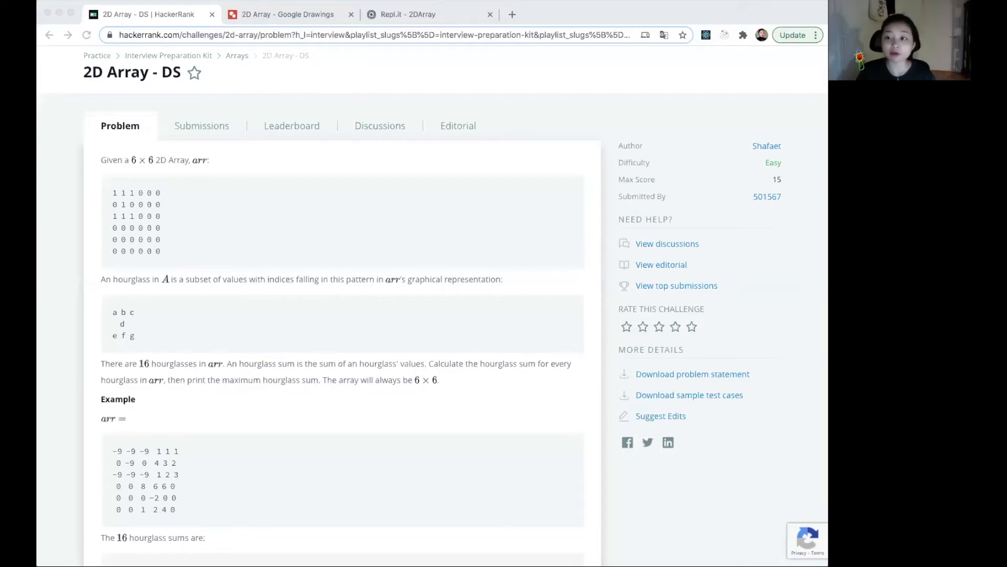
mouse_move(764, 482)
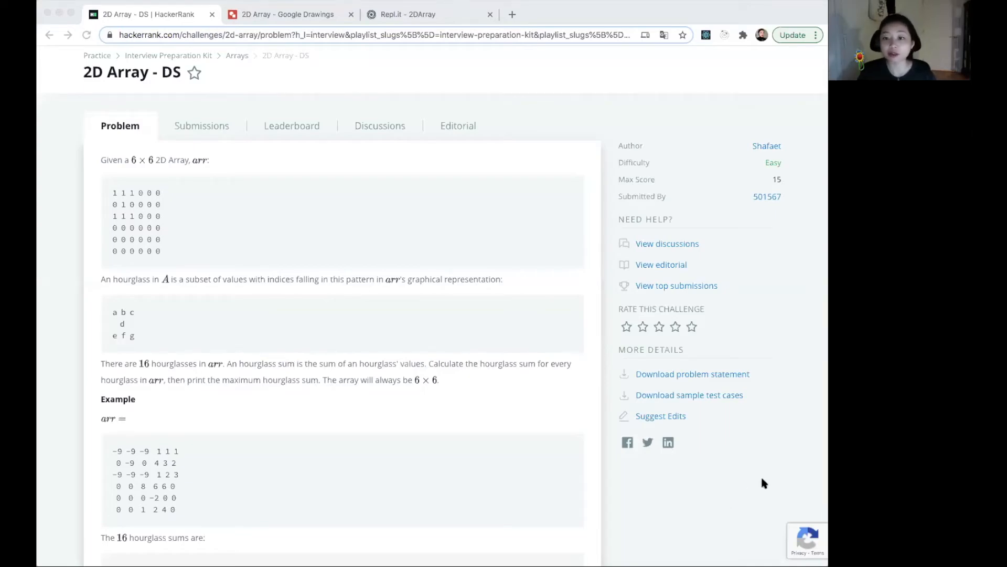
mouse_move(720, 409)
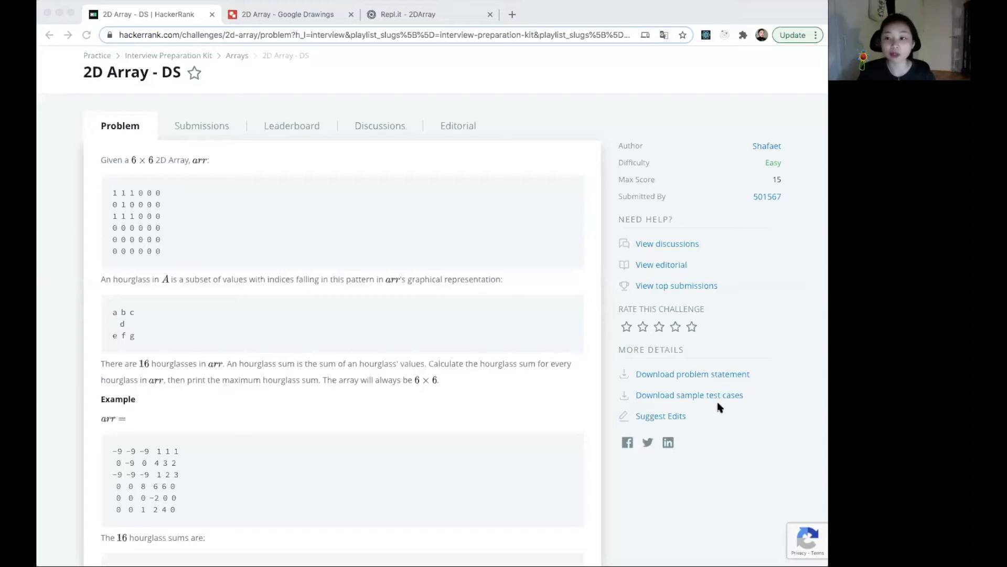
mouse_move(326, 343)
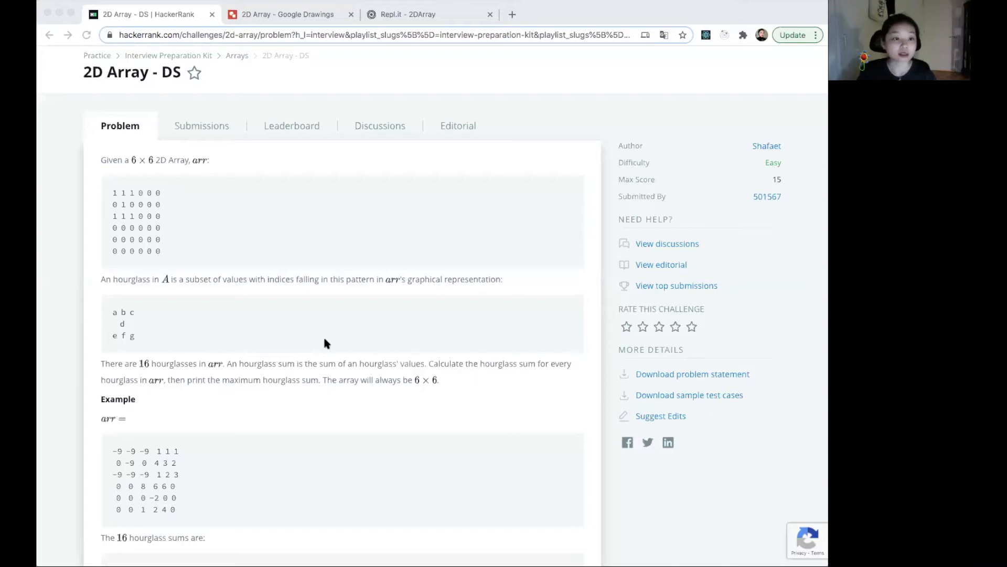
mouse_move(170, 243)
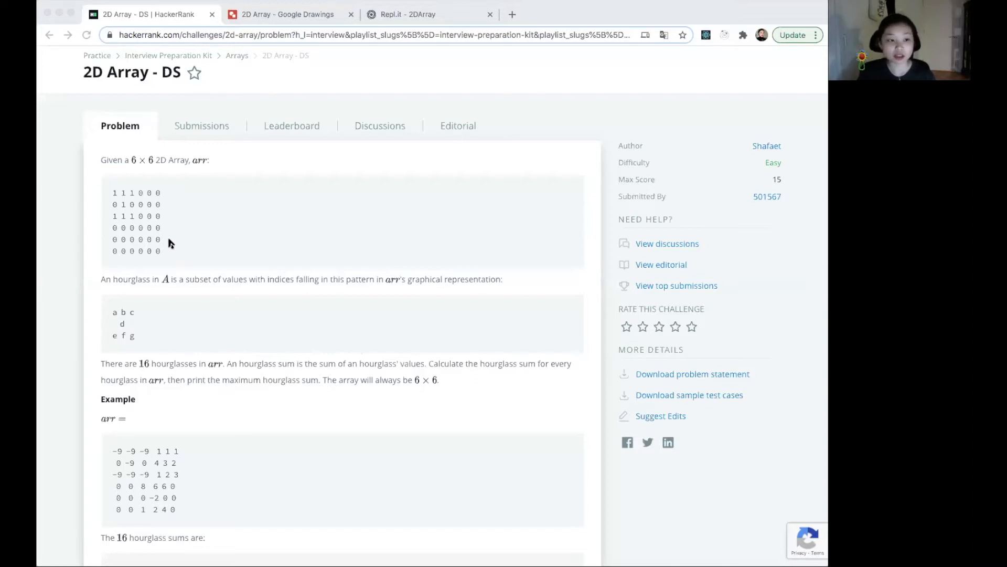
mouse_move(153, 251)
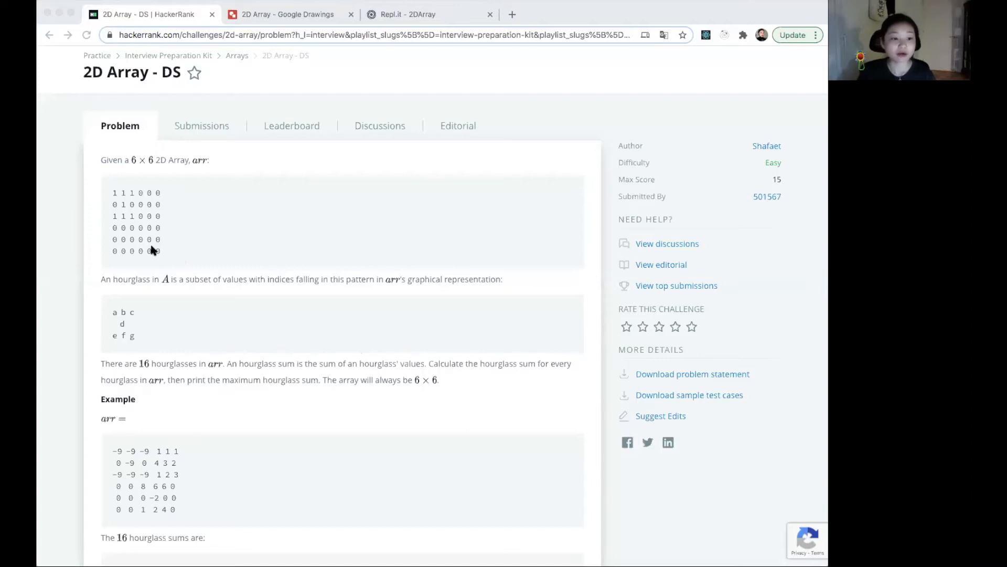
mouse_move(219, 250)
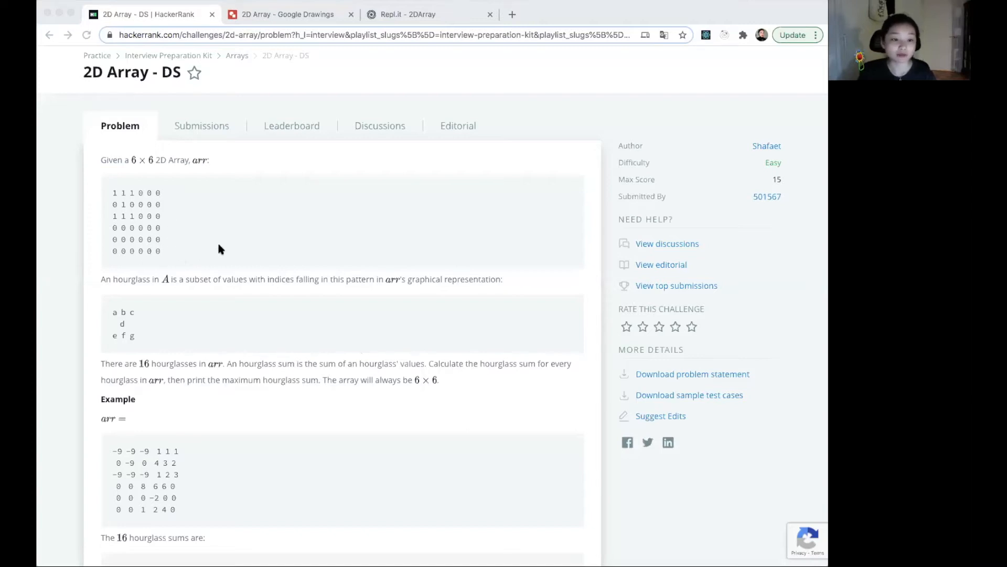
mouse_move(315, 222)
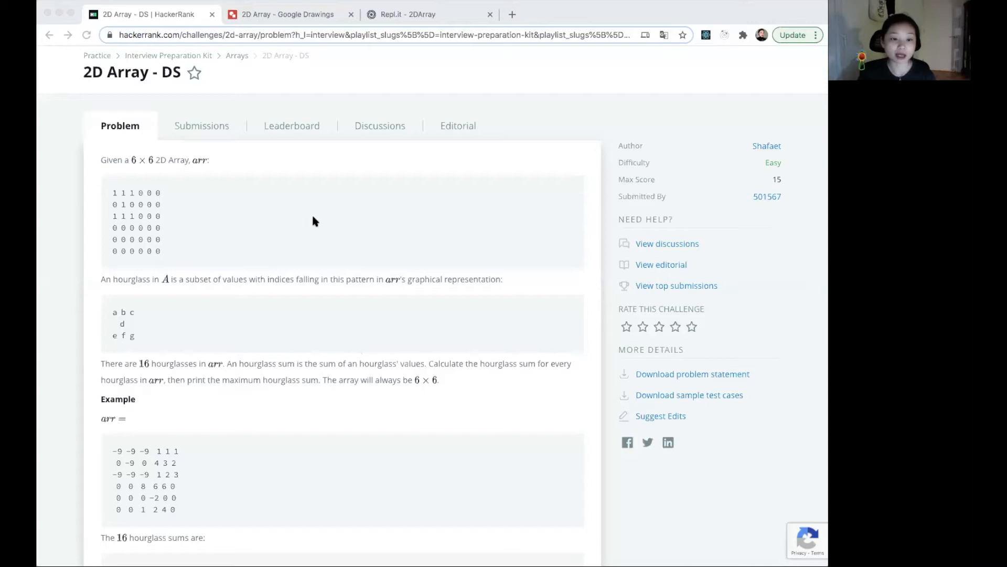
mouse_move(328, 214)
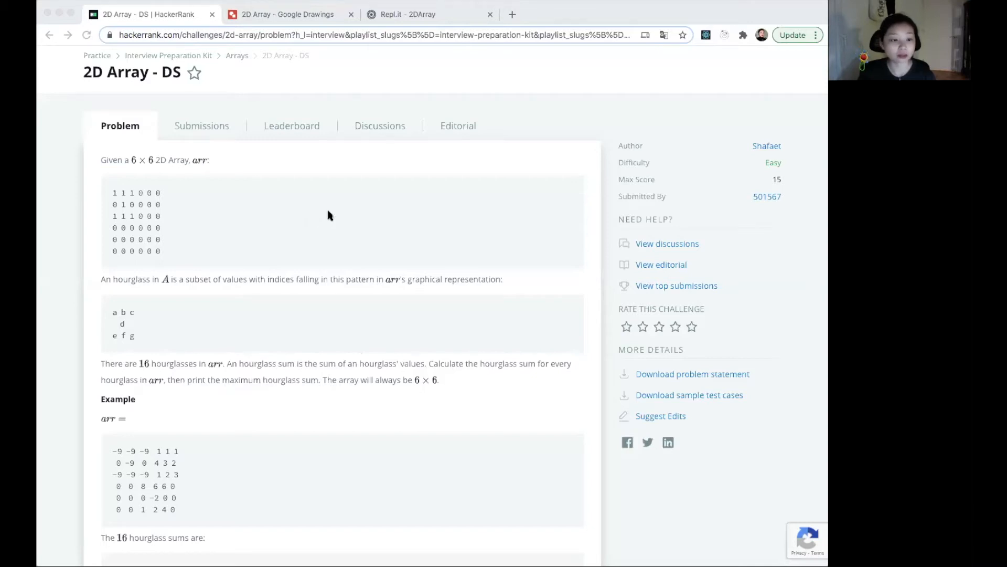
Step: Scroll to the Example section showing the 16 hourglass sums and the highest sum of 28
scroll("down", 3)
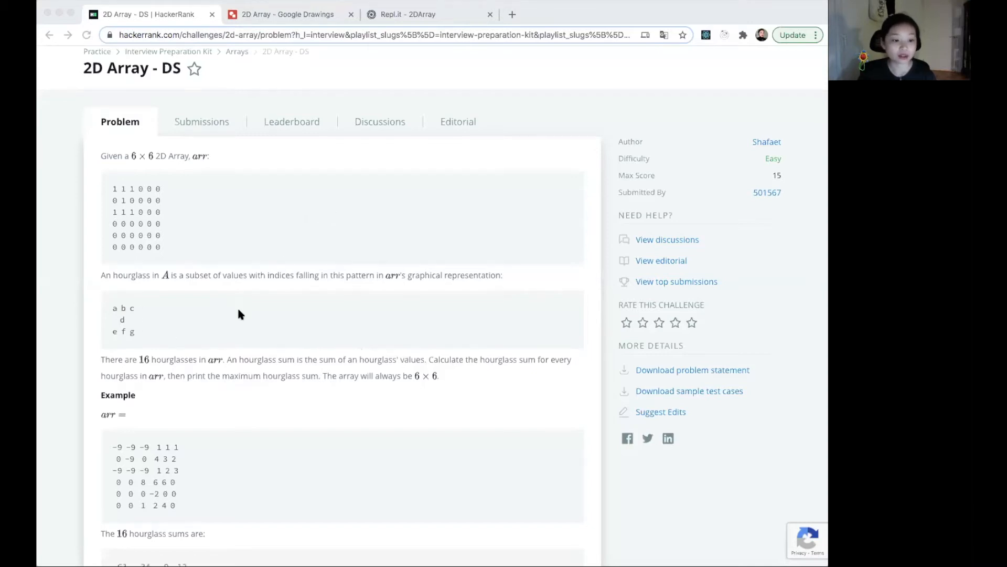
scroll("down", 3)
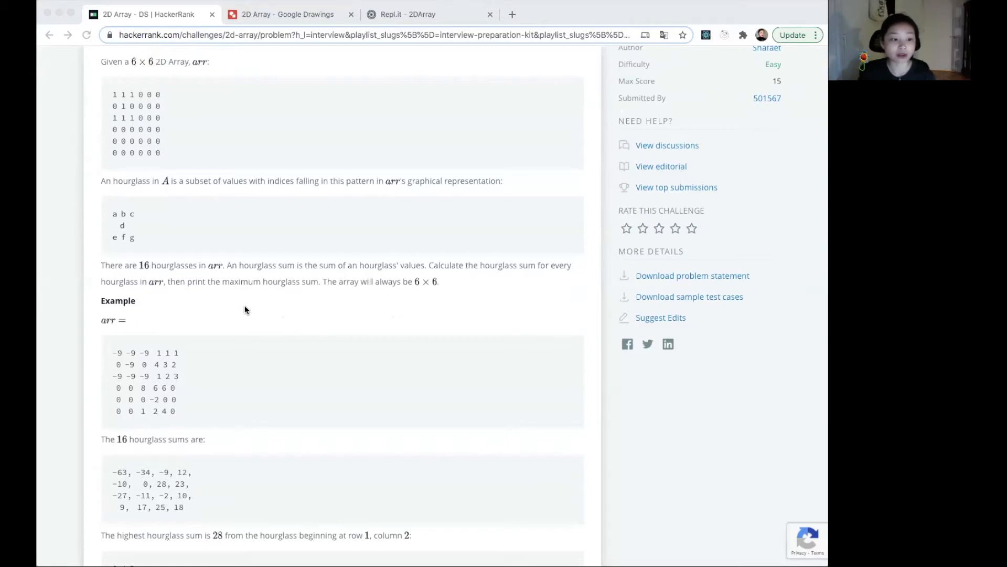
mouse_move(216, 224)
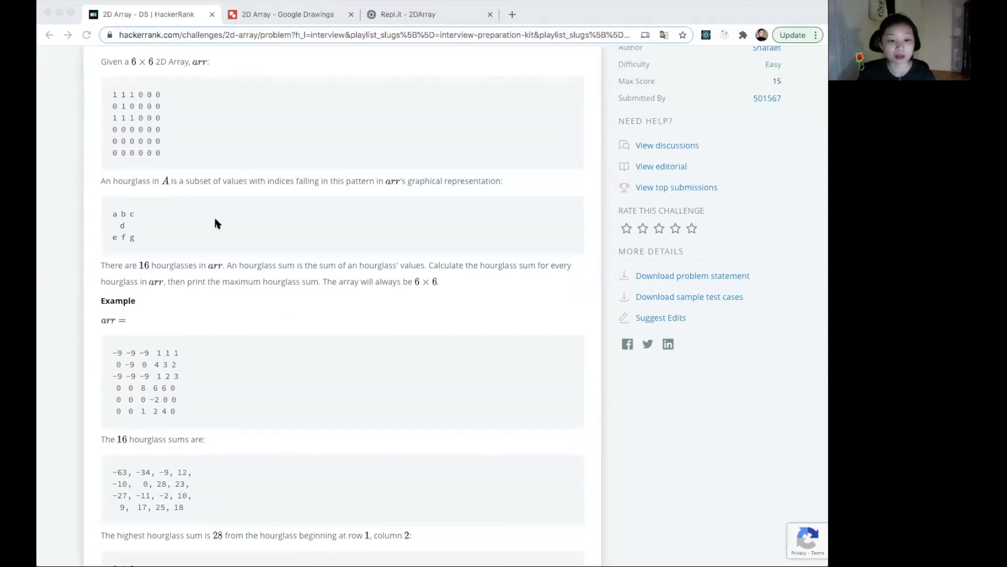
mouse_move(127, 315)
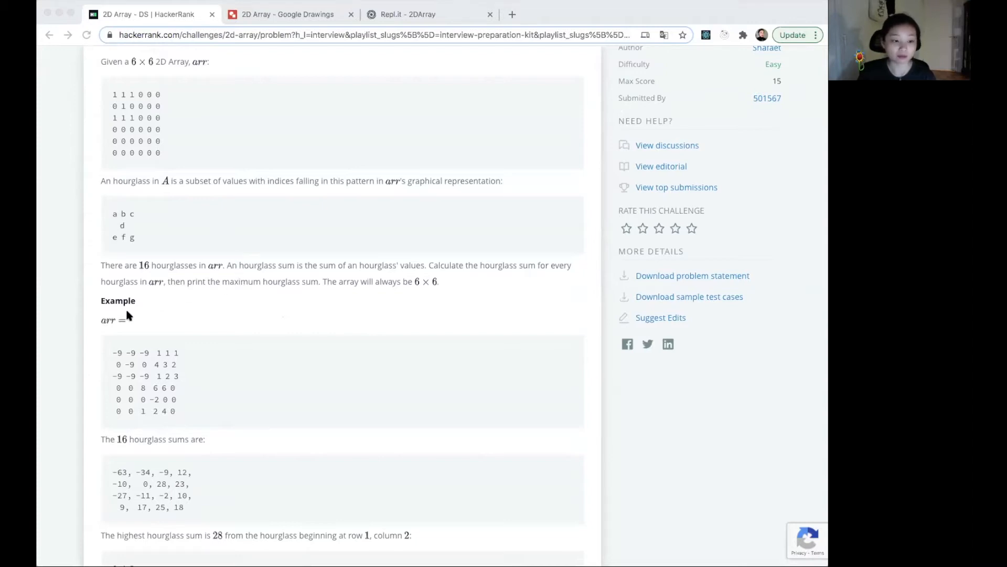
scroll("down", 3)
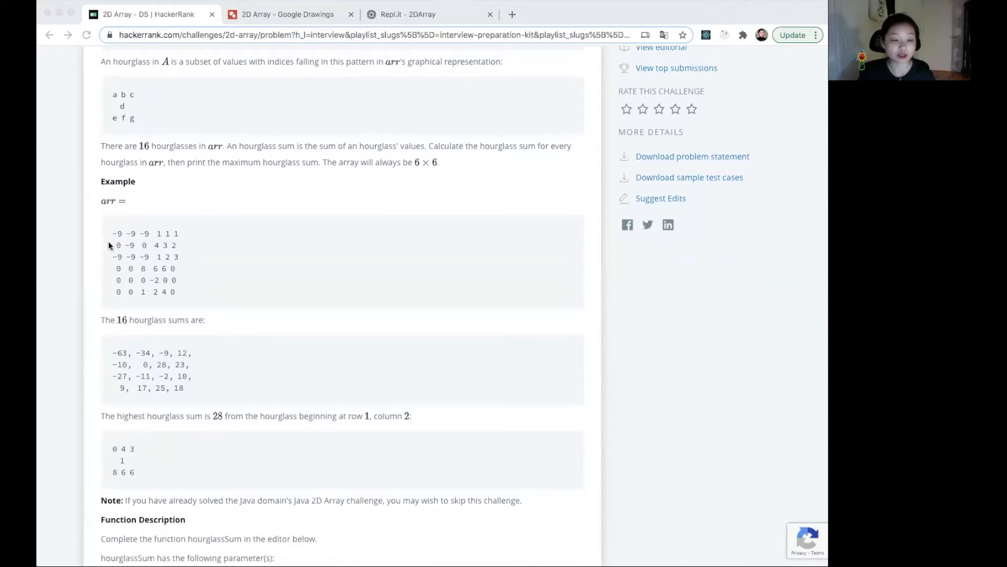
mouse_move(167, 231)
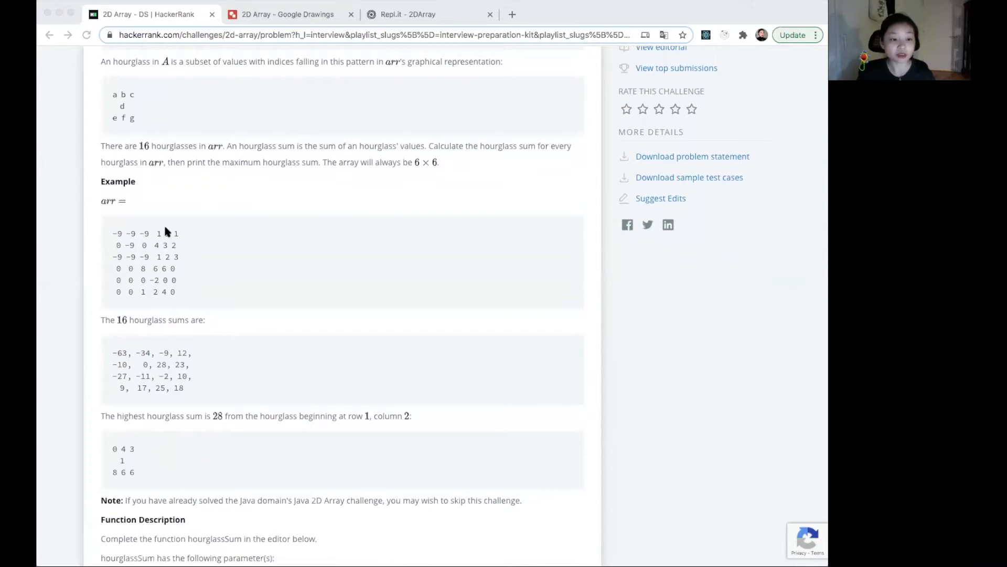
mouse_move(121, 356)
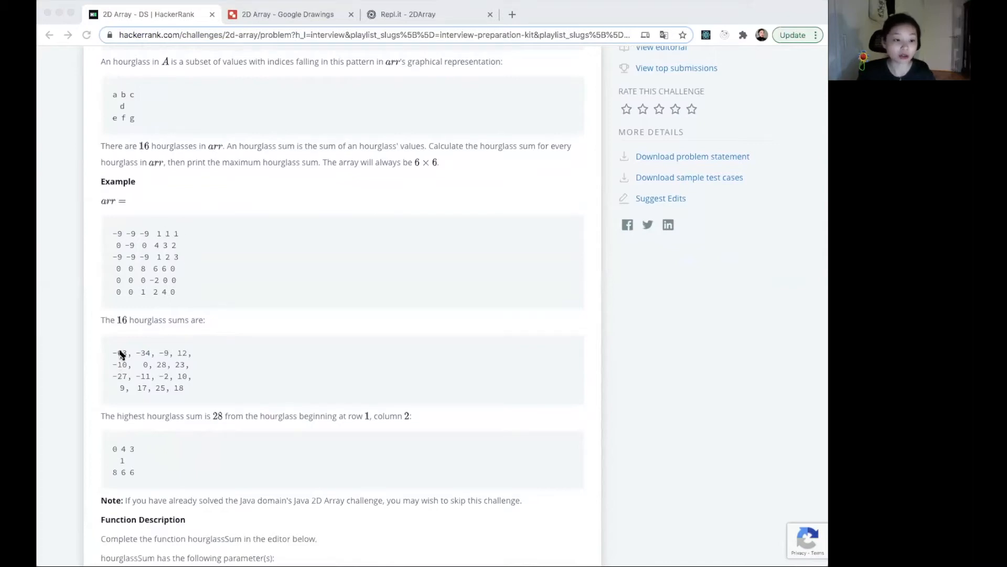
scroll("down", 3)
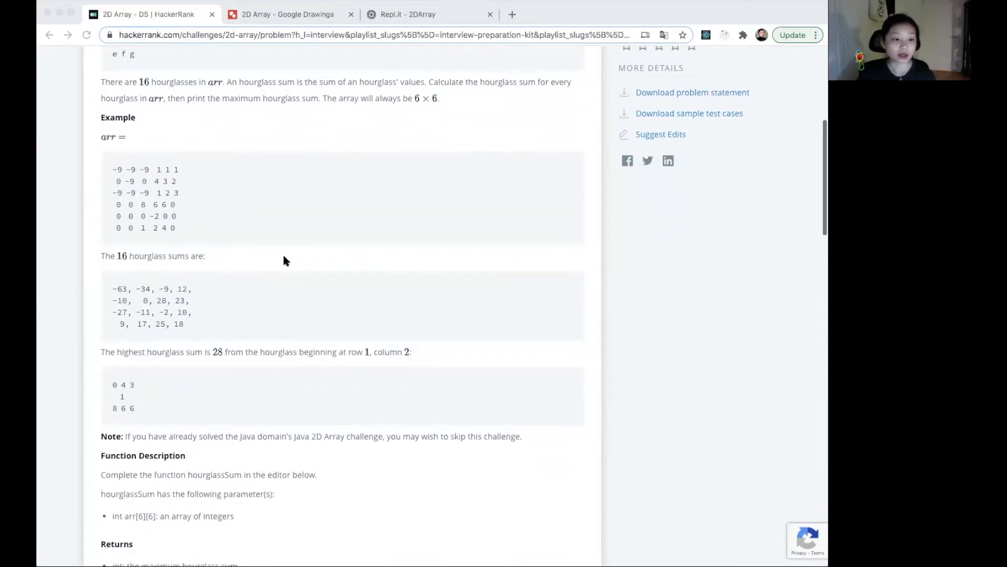
mouse_move(230, 312)
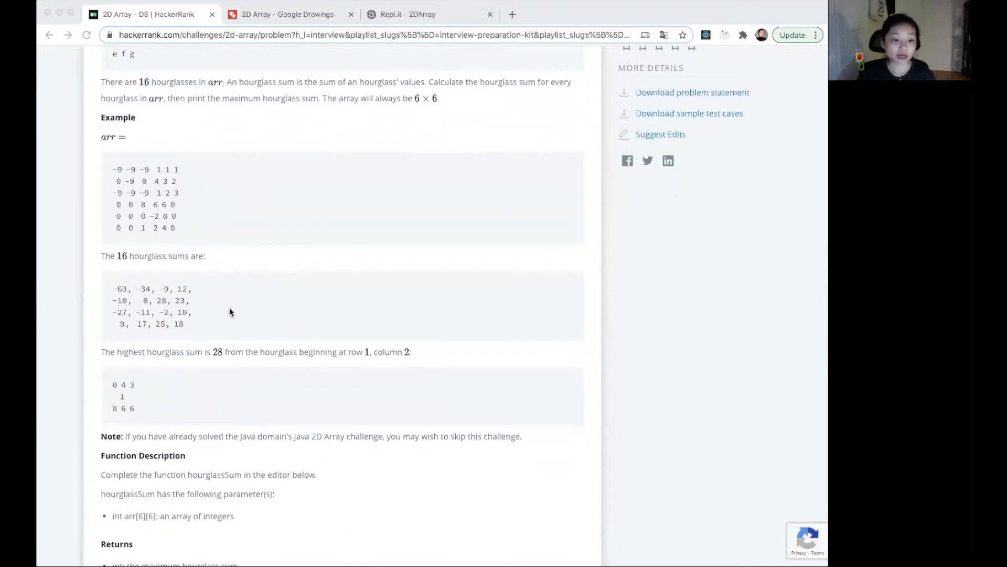
mouse_move(270, 293)
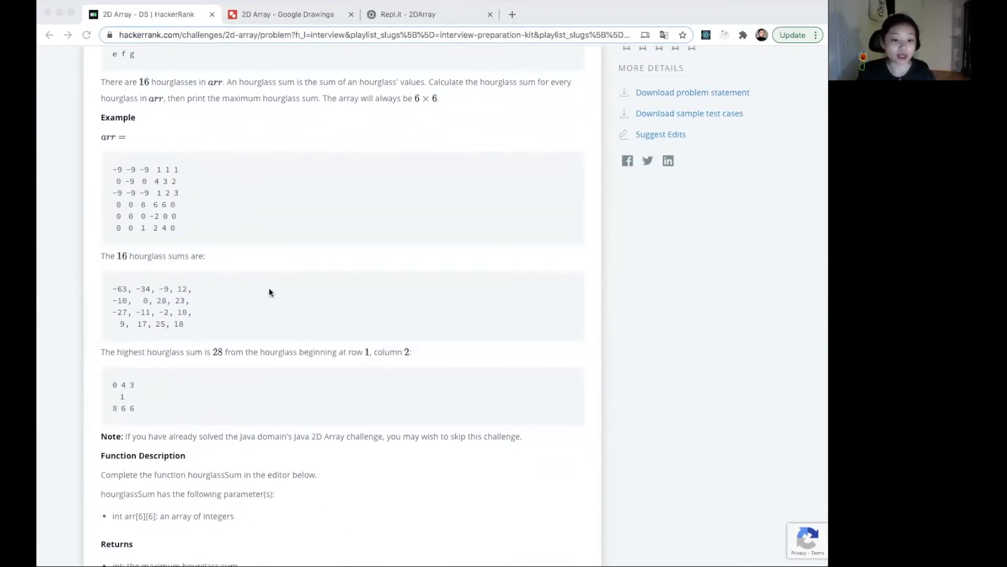
mouse_move(160, 180)
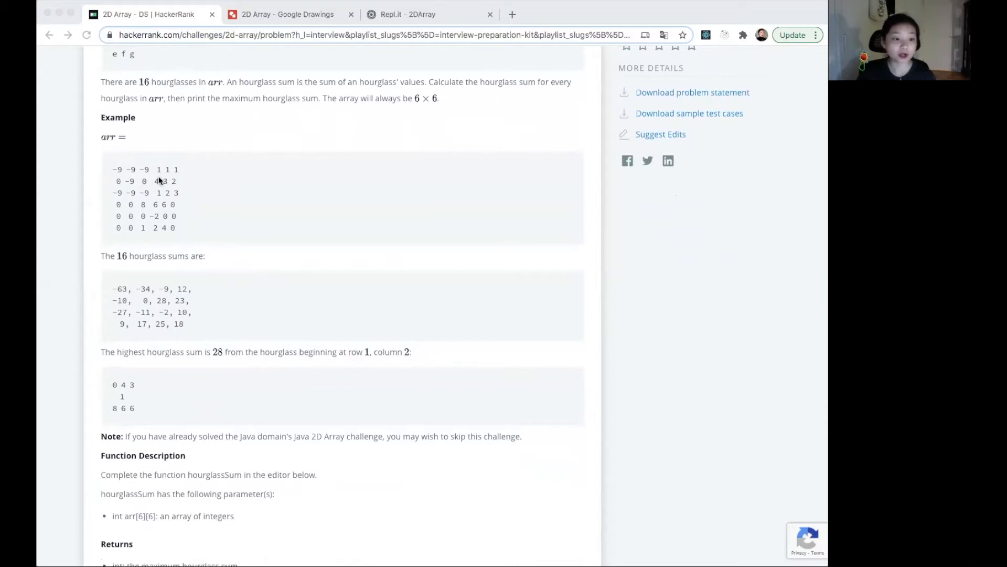
Step: Highlight the example array rows holding the 28-sum hourglass, then reach the Function Description and constraints
double_click(144, 180)
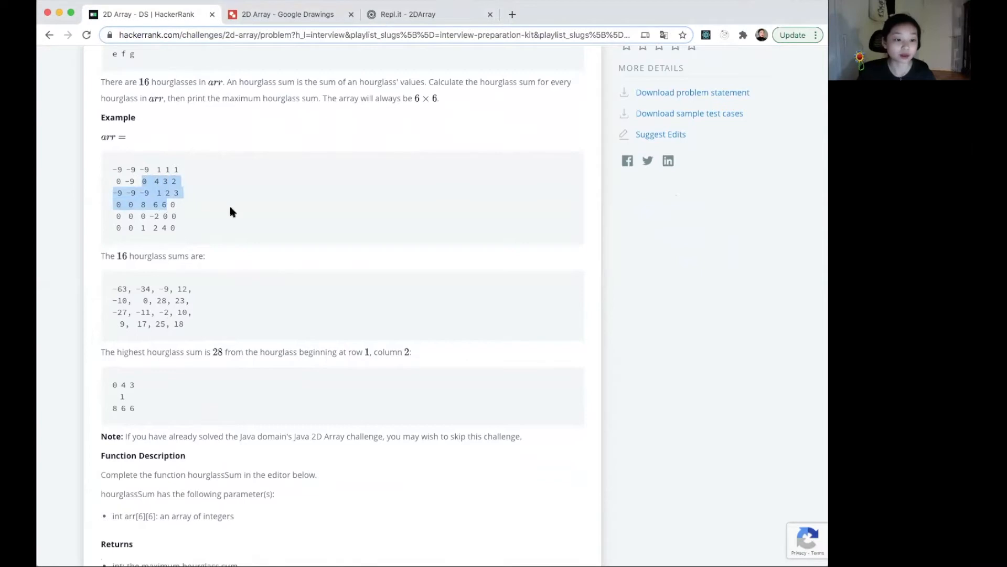
scroll("down", 3)
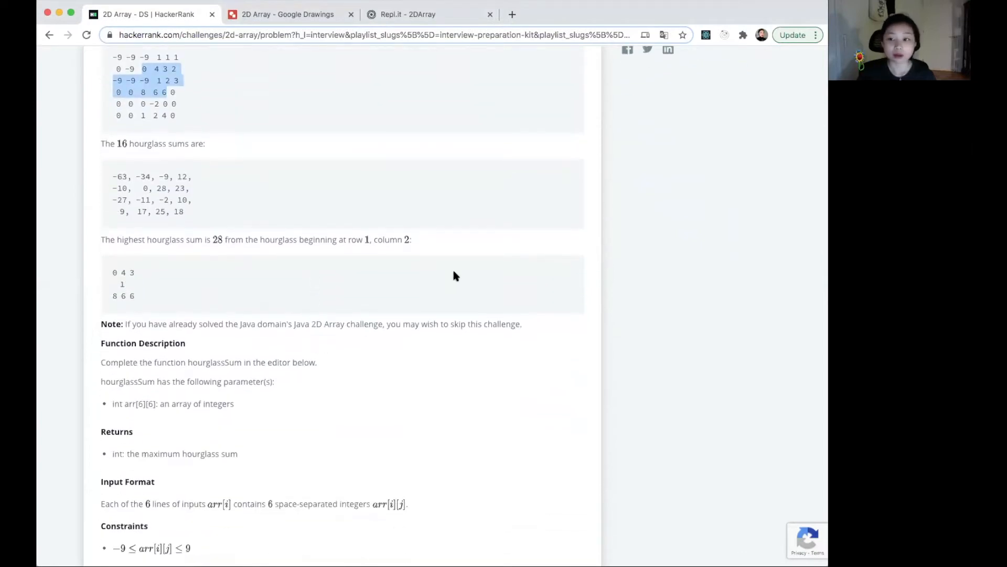
mouse_move(475, 290)
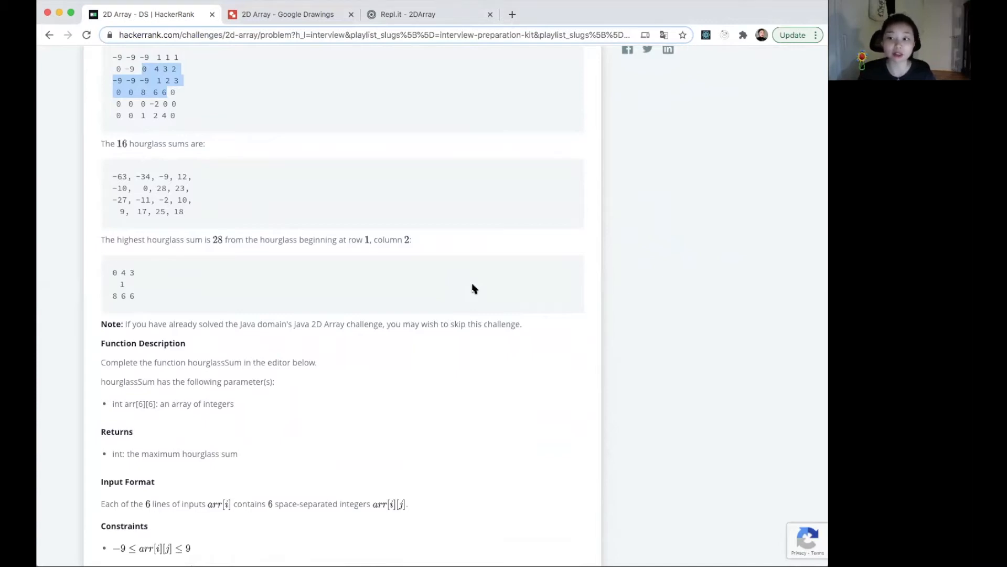
left_click(287, 14)
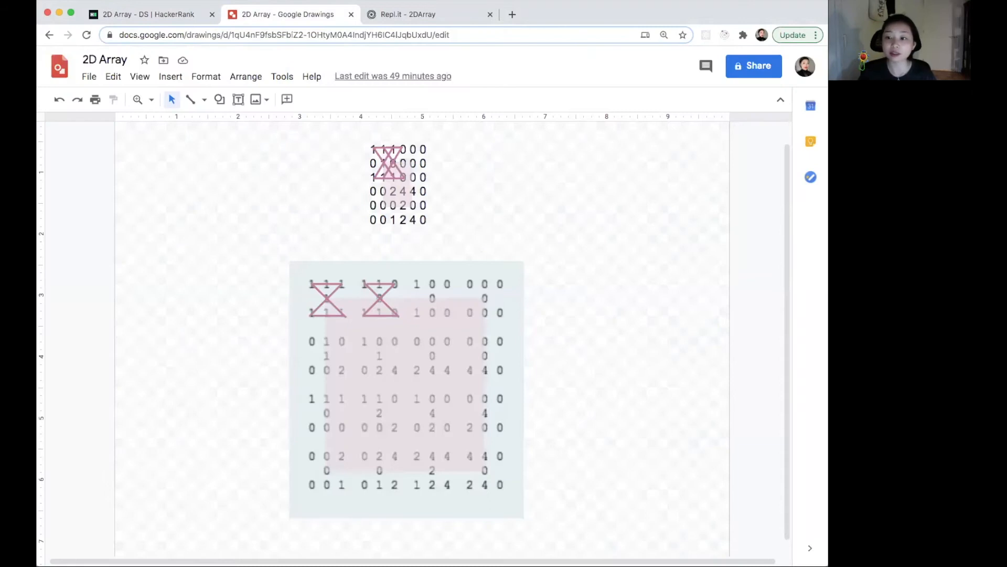
mouse_move(507, 241)
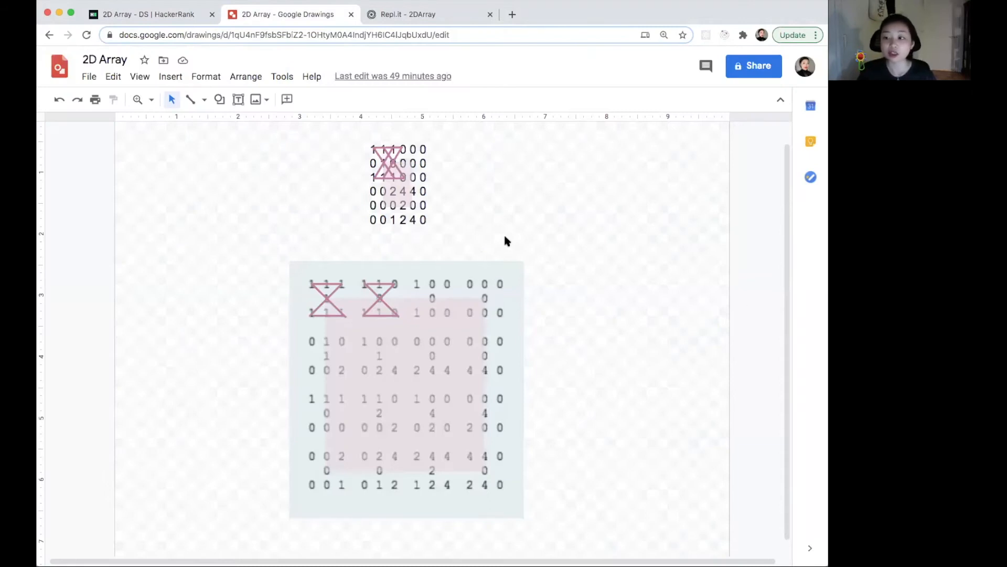
mouse_move(290, 204)
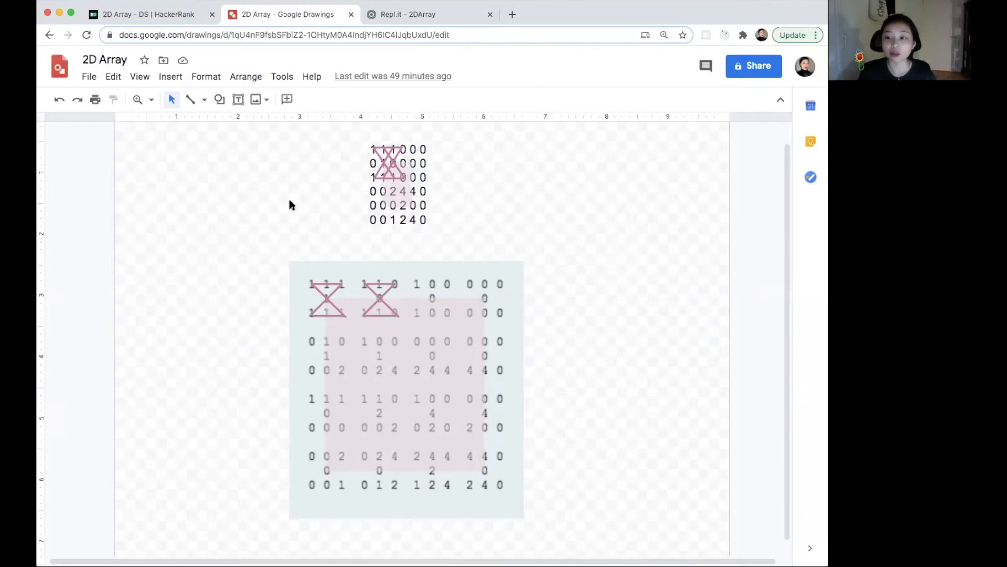
mouse_move(348, 249)
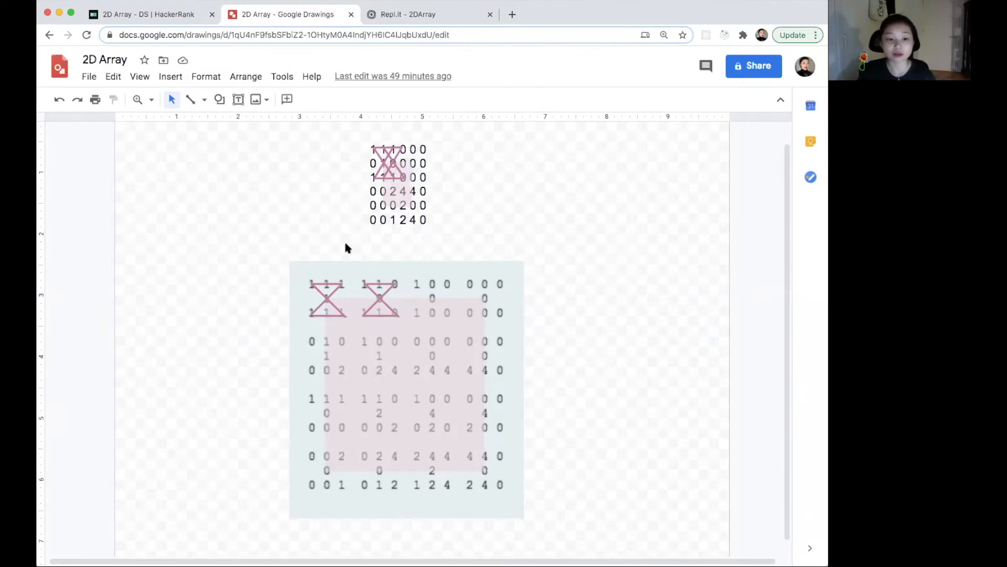
mouse_move(320, 324)
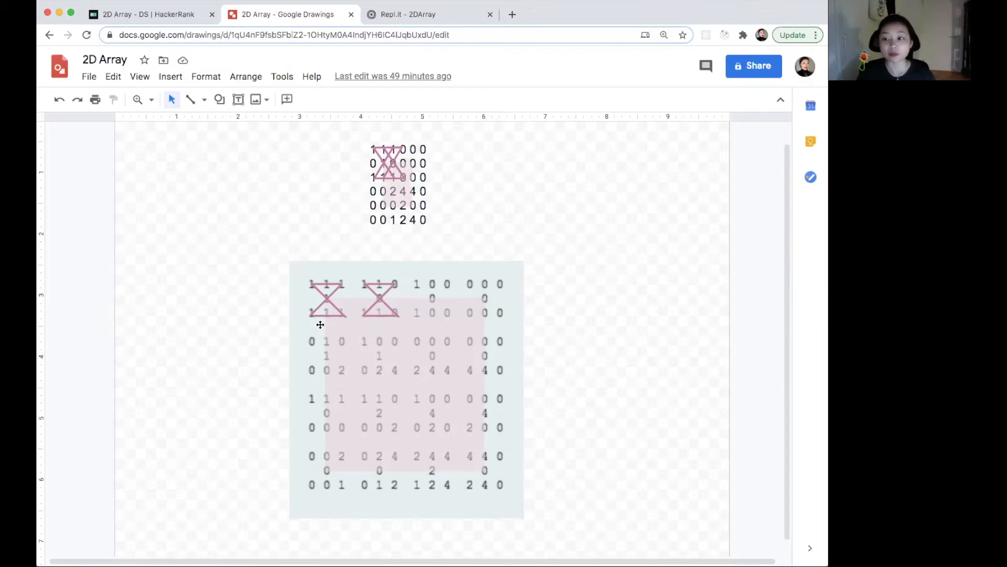
mouse_move(286, 269)
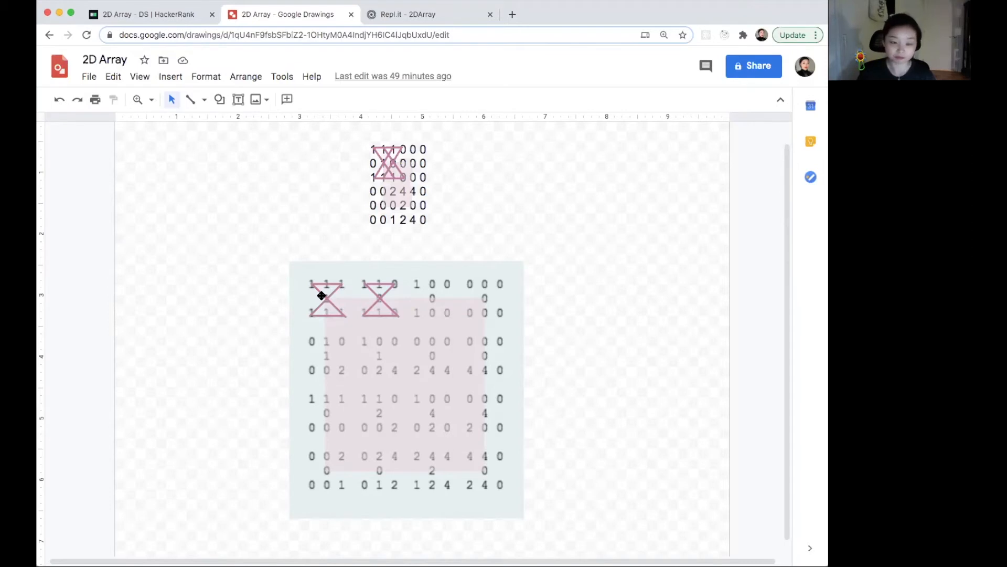
mouse_move(314, 314)
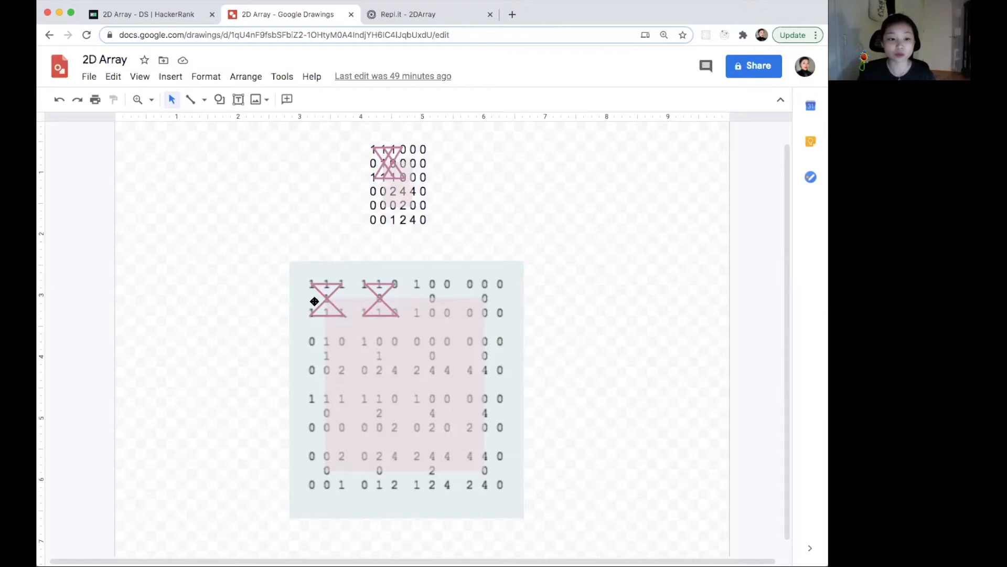
mouse_move(338, 301)
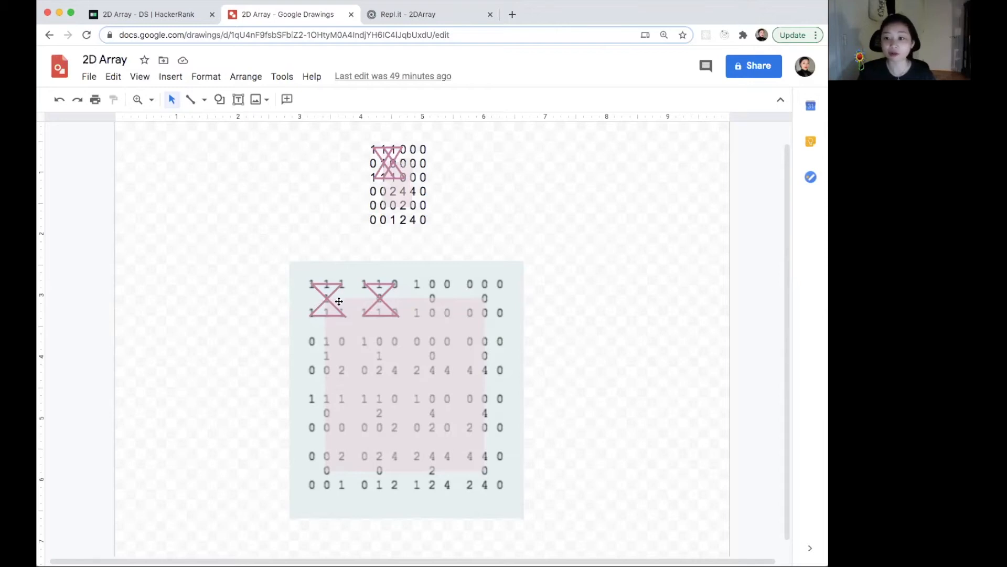
mouse_move(328, 329)
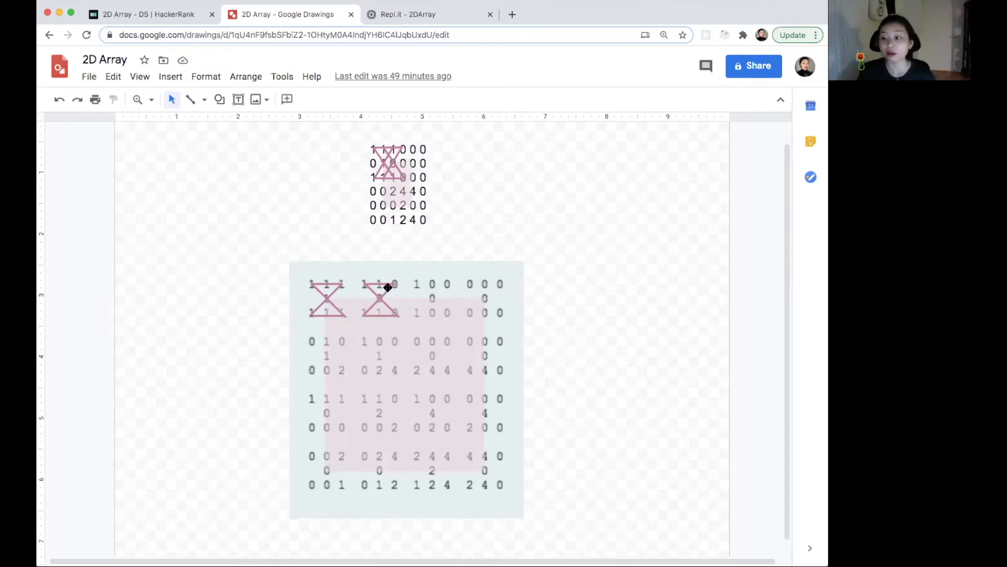
mouse_move(462, 261)
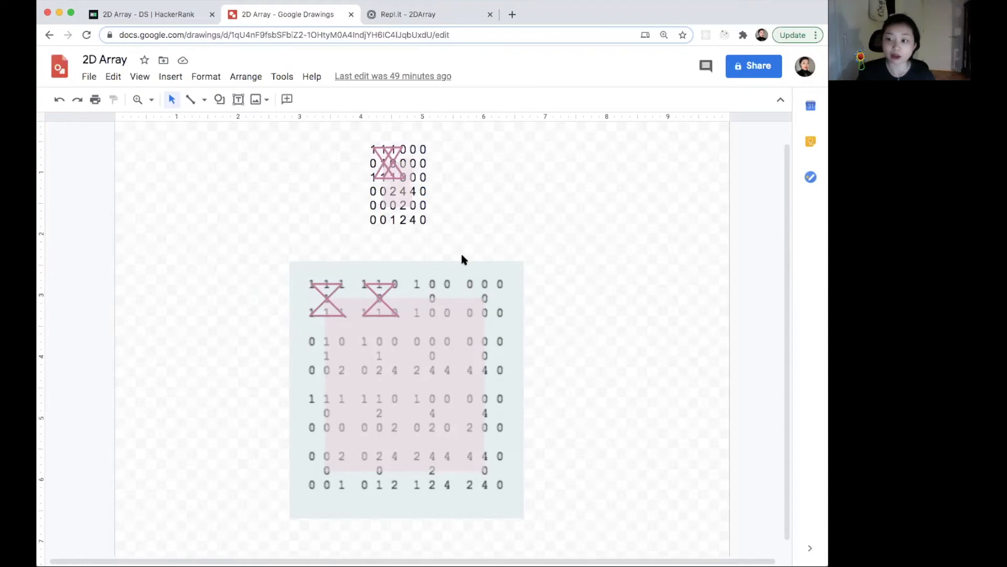
mouse_move(368, 254)
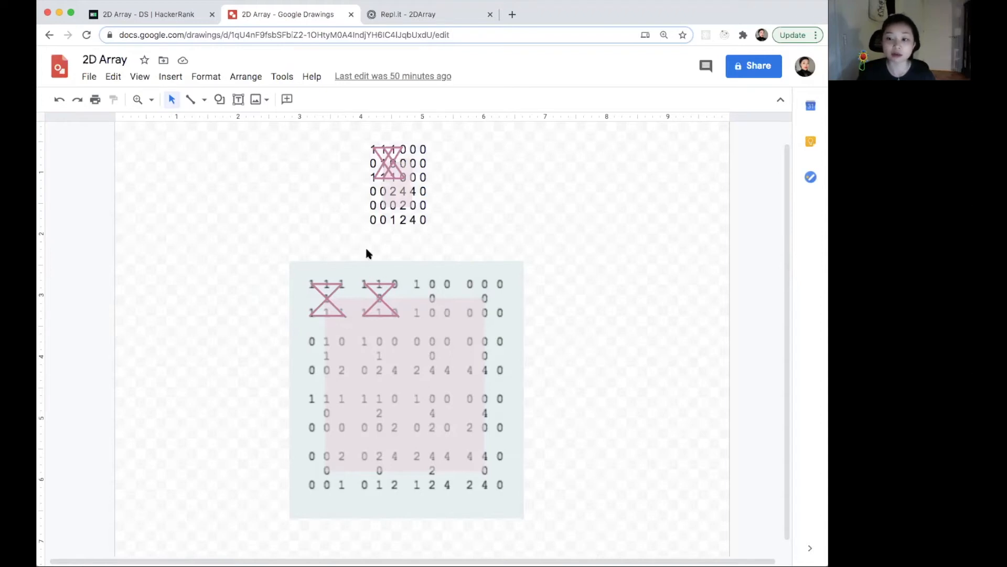
mouse_move(402, 167)
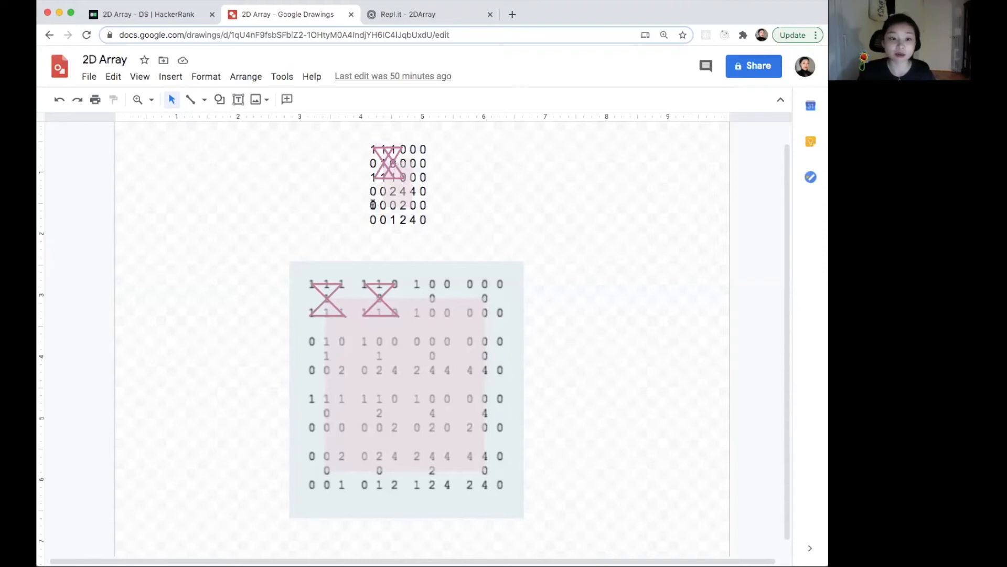
left_click(399, 356)
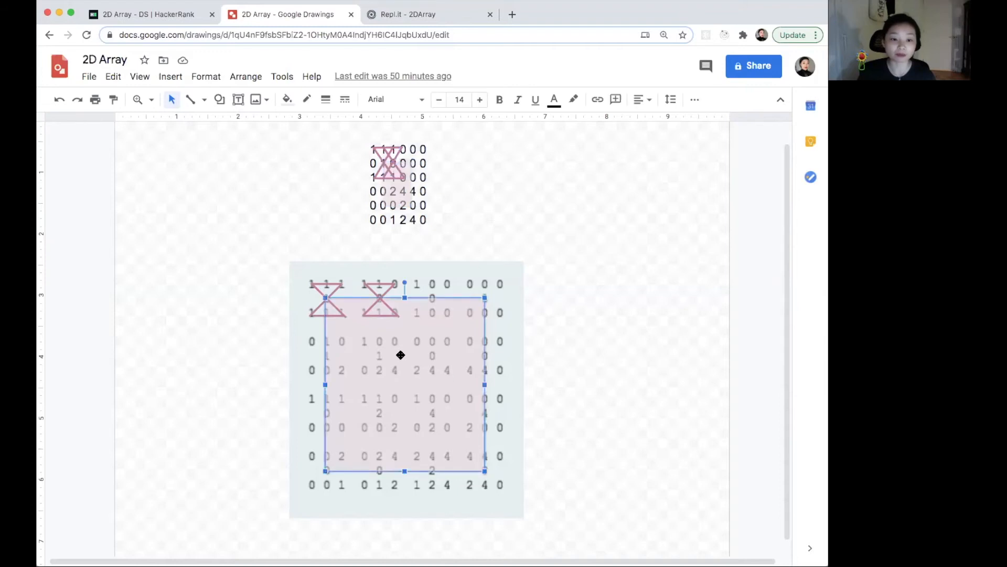
mouse_move(586, 388)
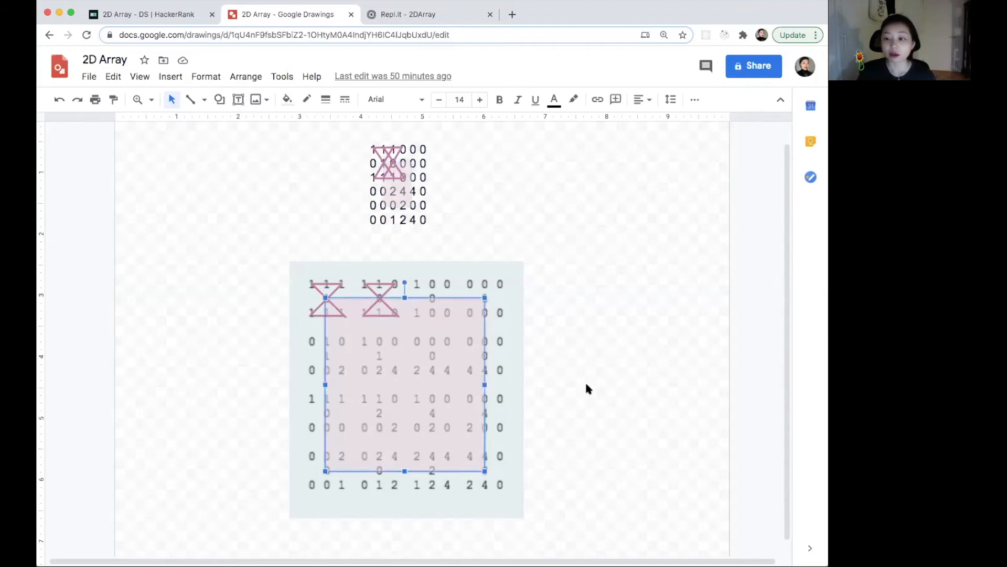
mouse_move(546, 356)
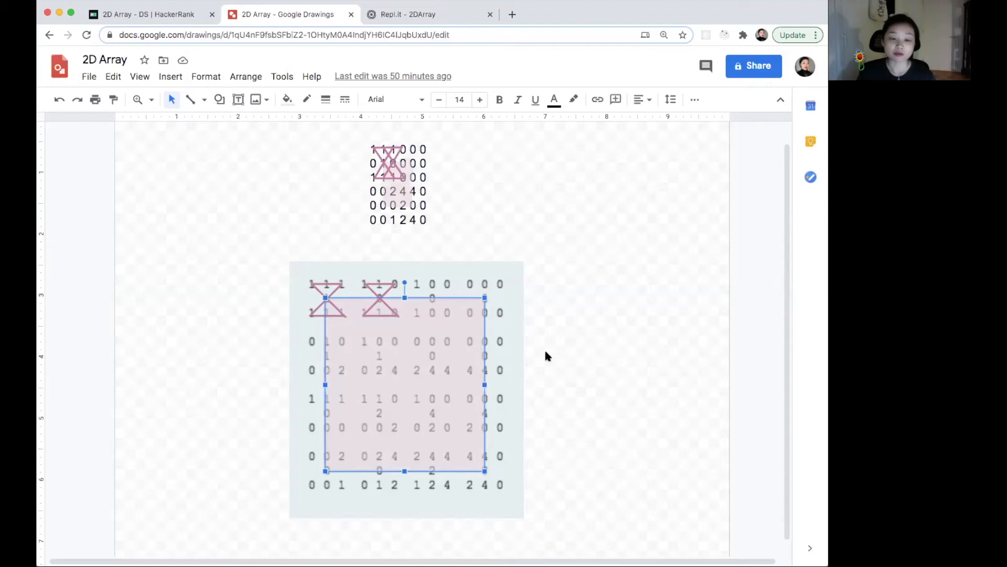
mouse_move(539, 262)
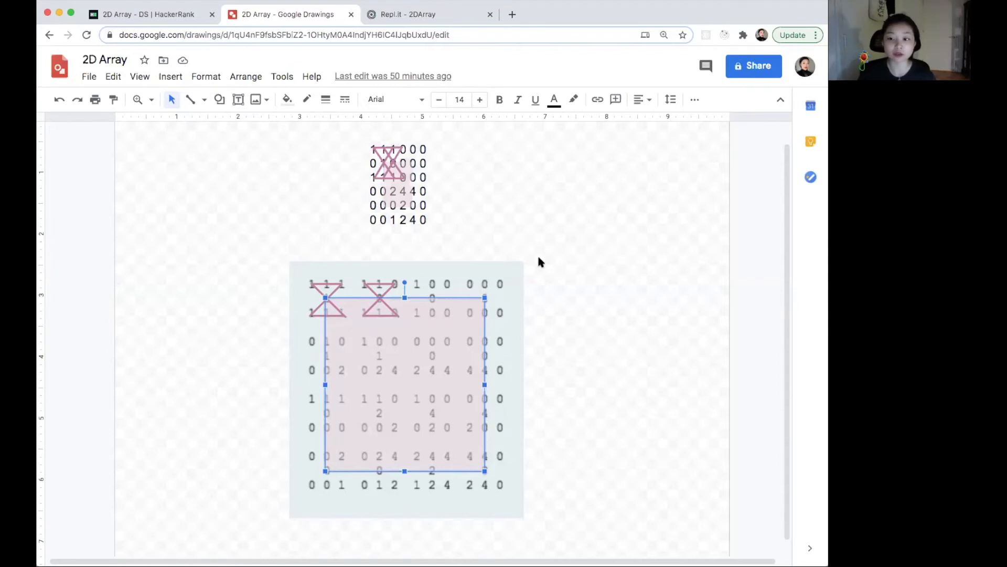
mouse_move(536, 260)
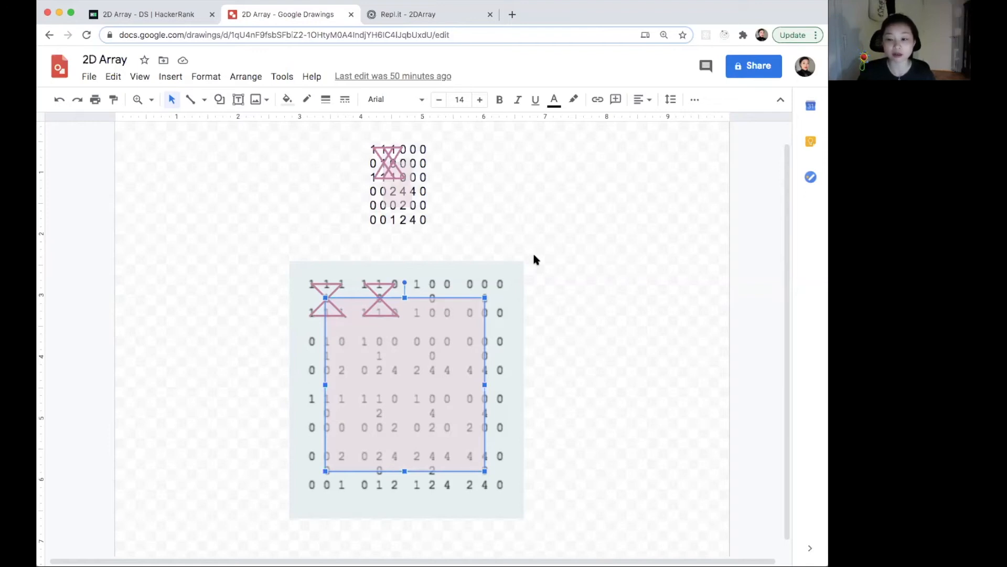
mouse_move(536, 205)
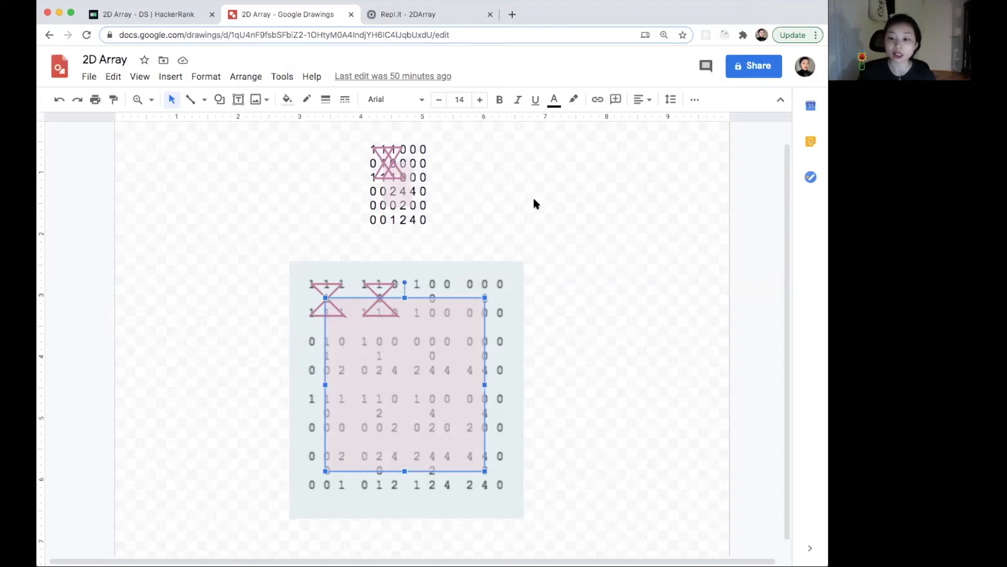
Step: Show index.js in the Repl.it 2DArray tab, marking the total = 0 line and the negative sample values
left_click(408, 14)
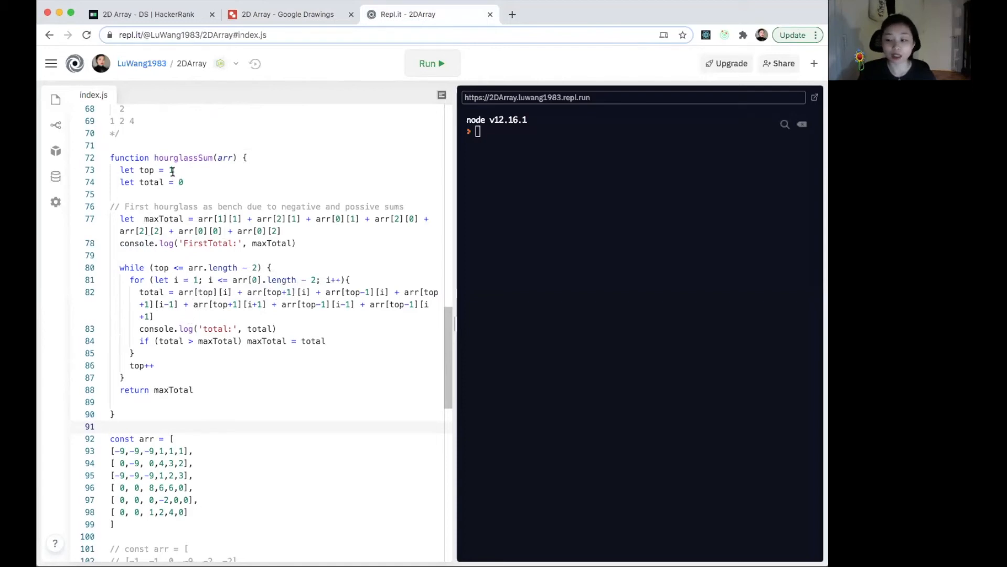
mouse_move(169, 170)
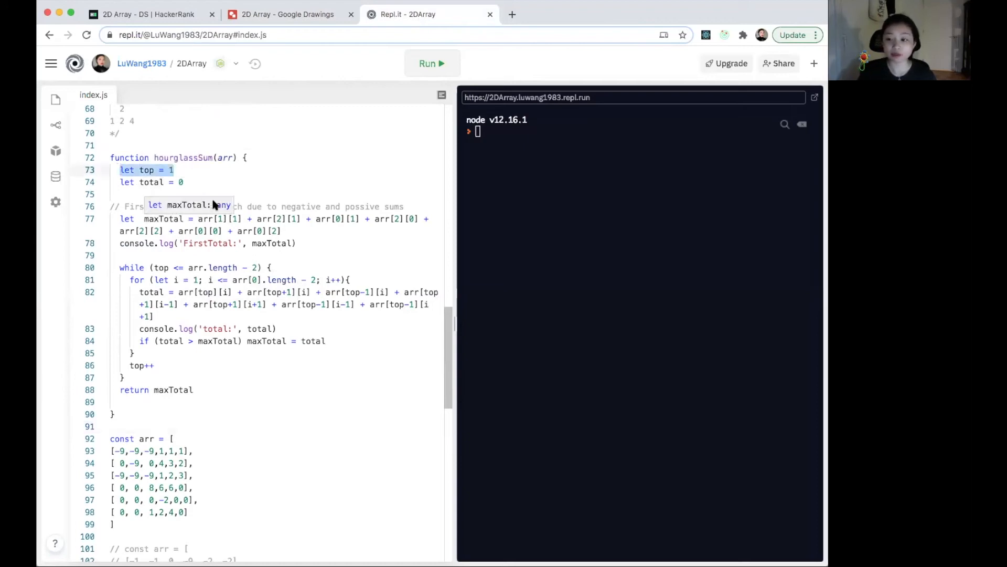
left_click(182, 181)
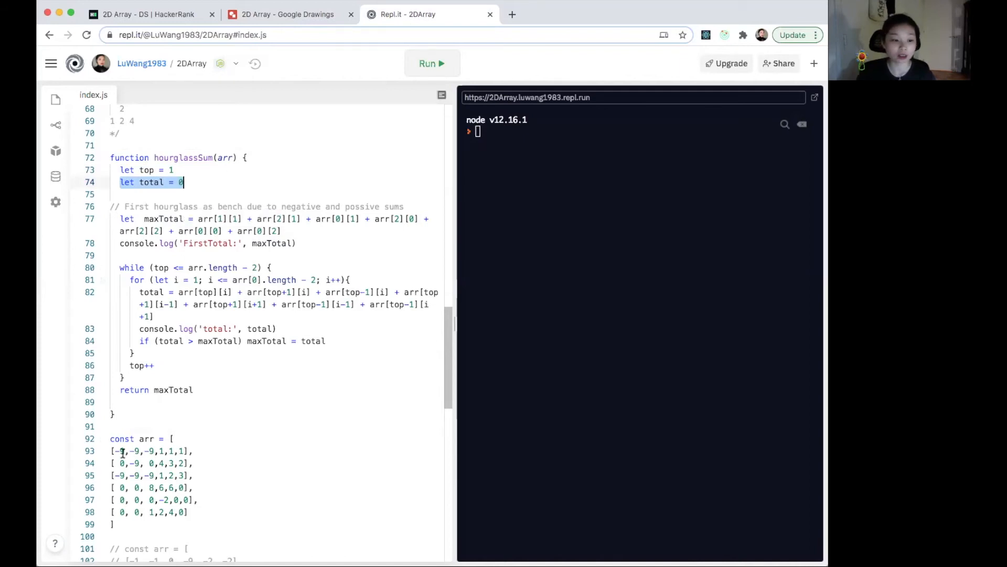
left_click(137, 463)
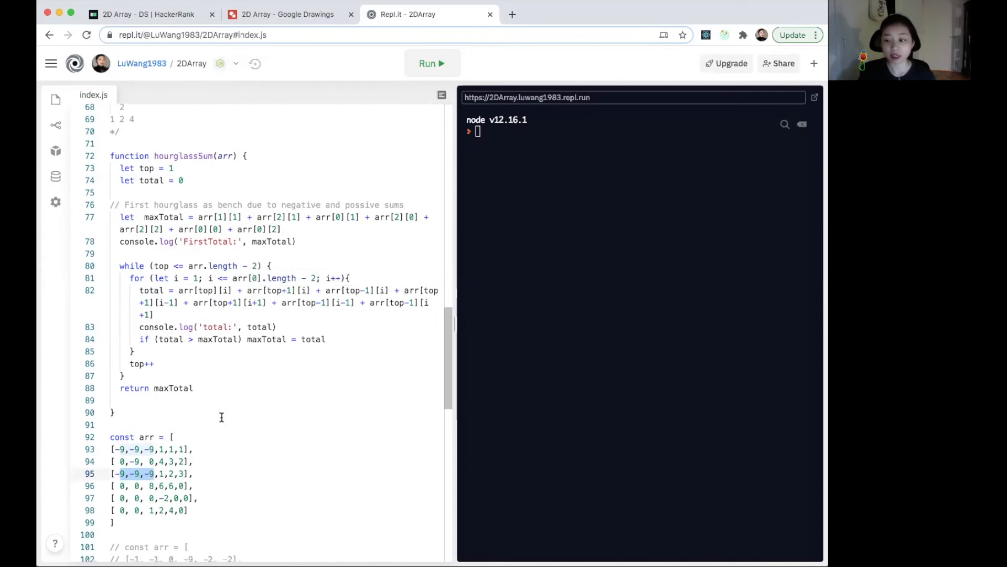
mouse_move(202, 339)
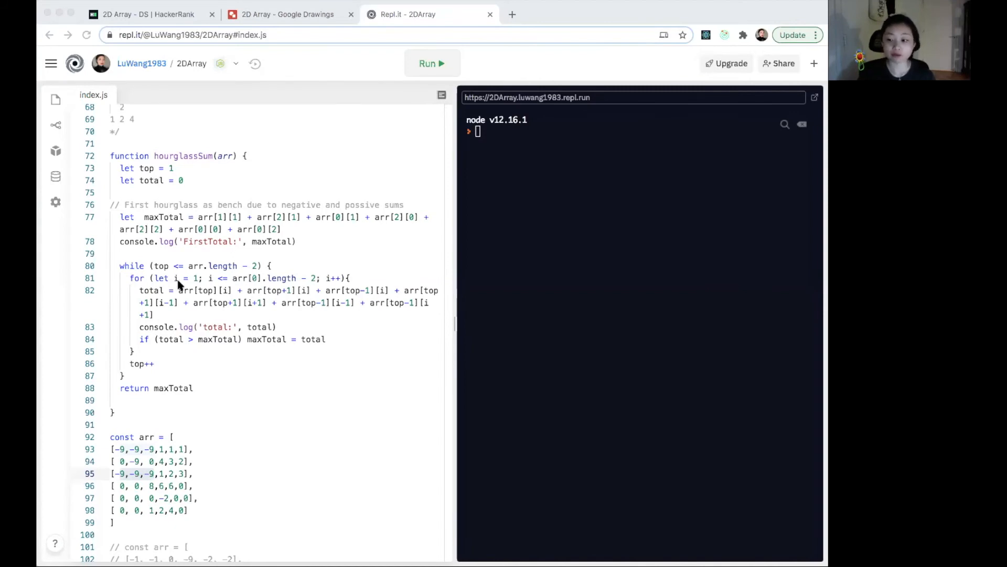
mouse_move(251, 293)
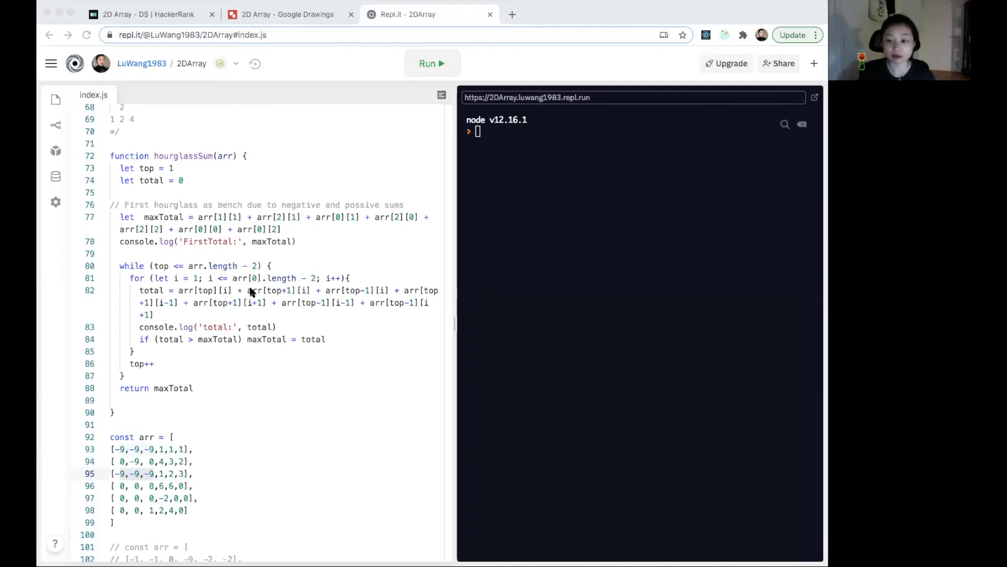
mouse_move(160, 290)
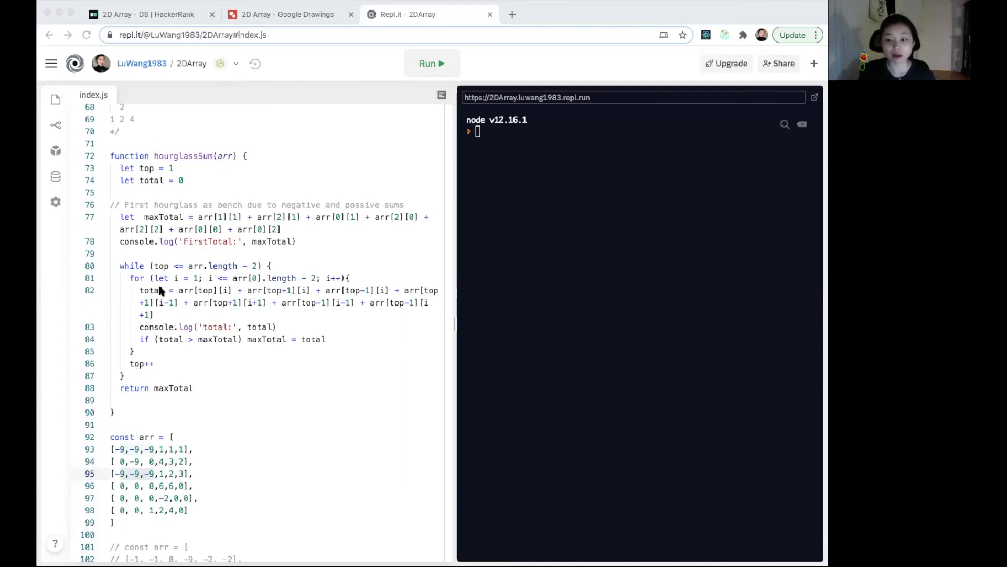
double_click(194, 277)
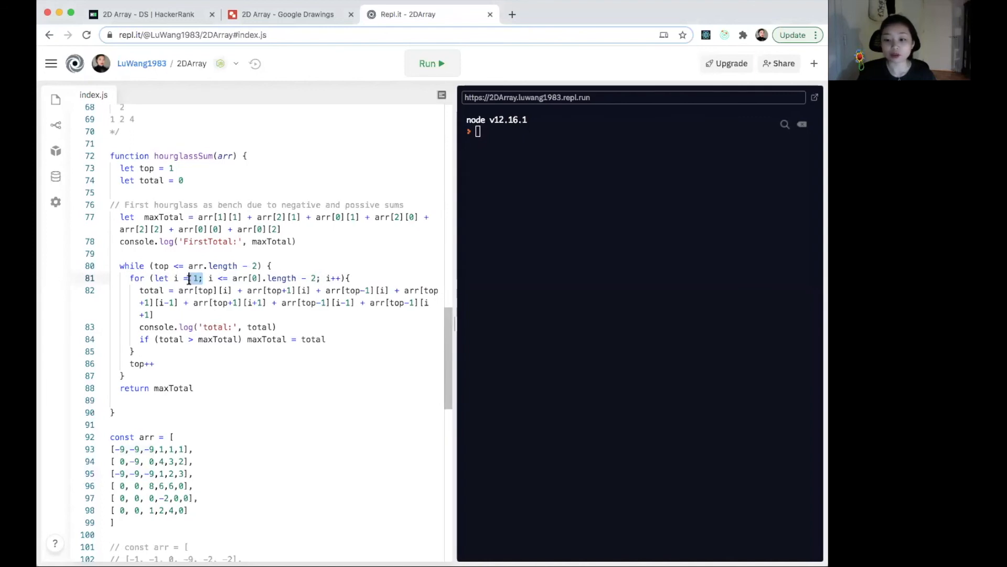
mouse_move(182, 290)
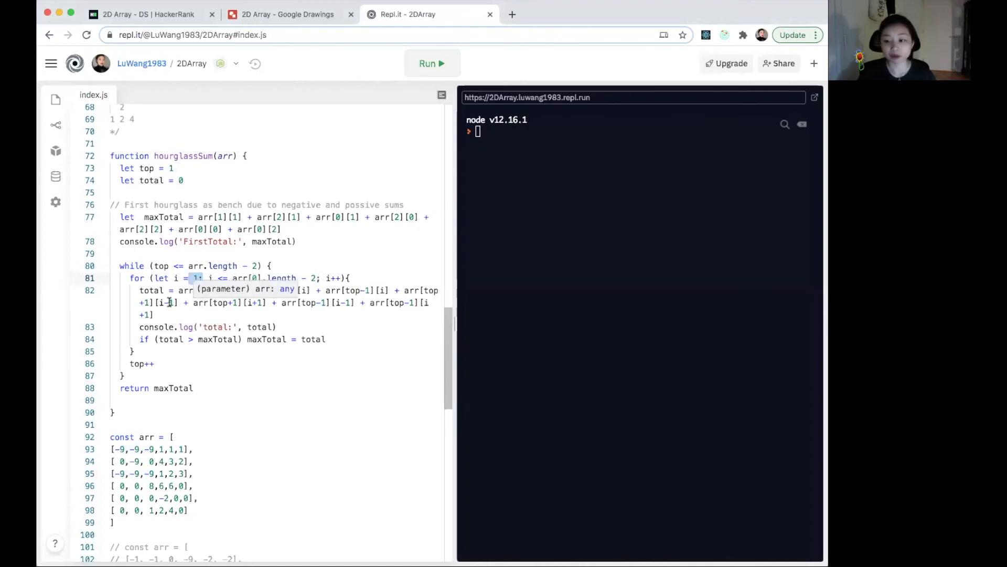
double_click(151, 290)
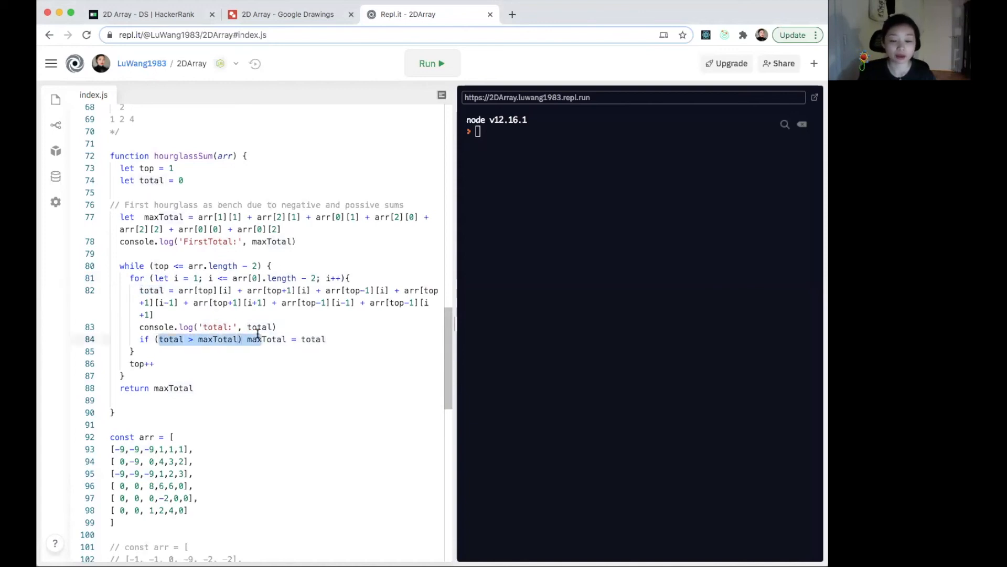
left_click(315, 339)
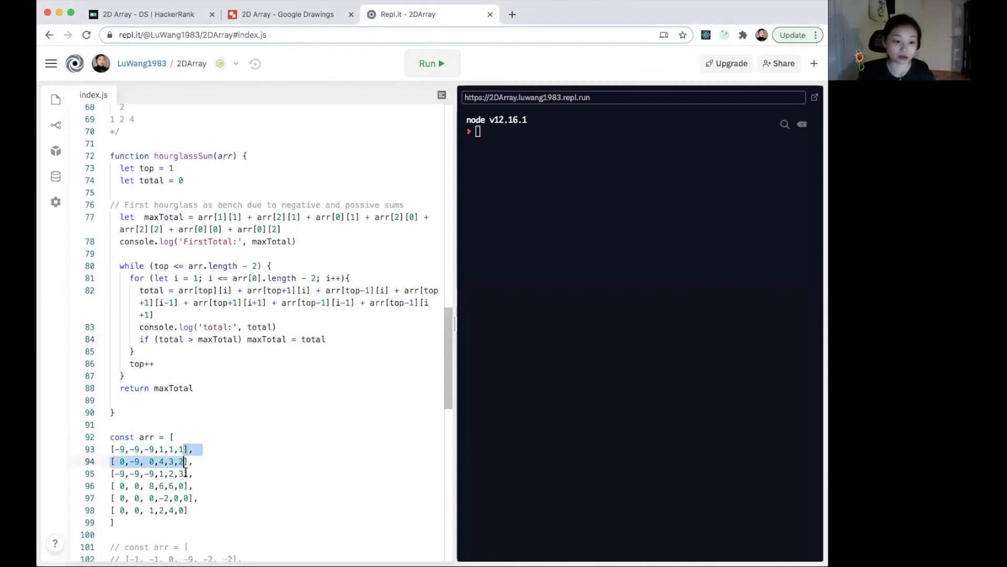
left_click(133, 375)
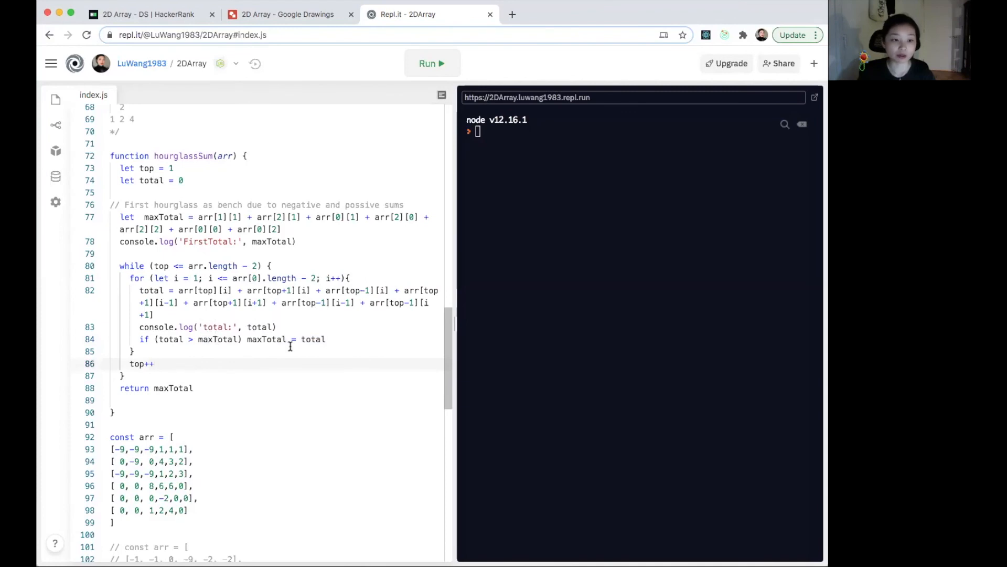
Step: Submit the hourglassSum solution on the HackerRank challenge page for grading
left_click(148, 14)
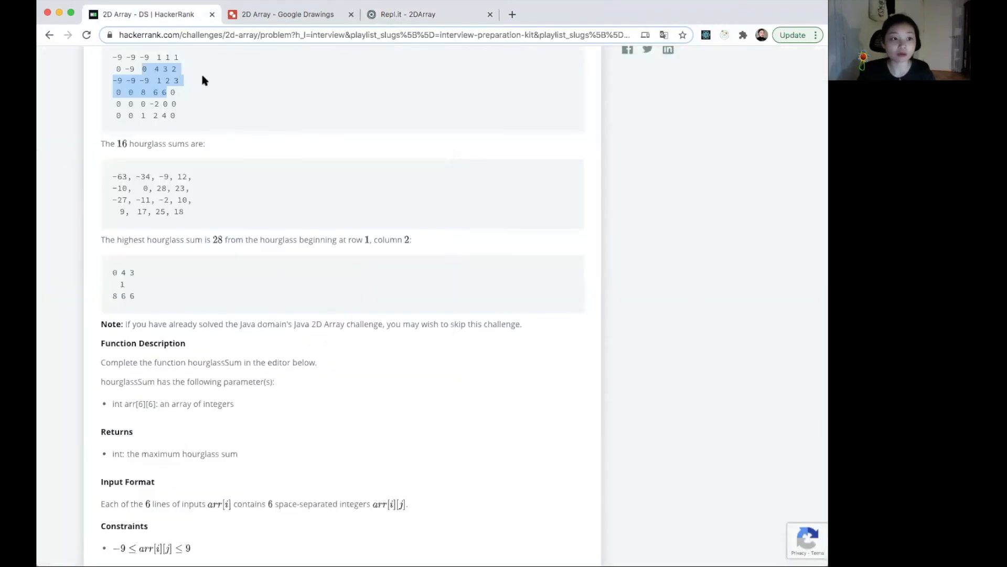
scroll("down", 3)
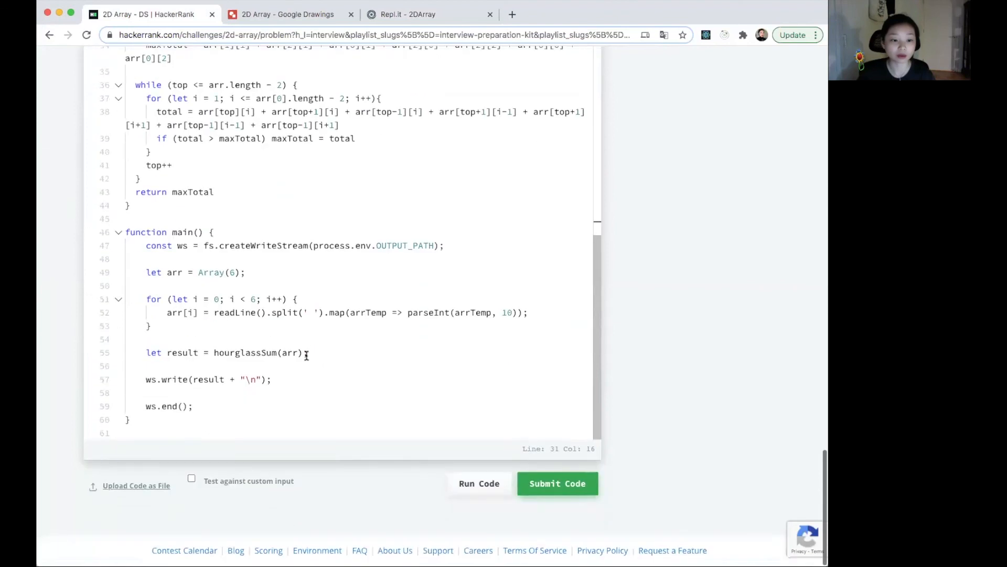
left_click(556, 482)
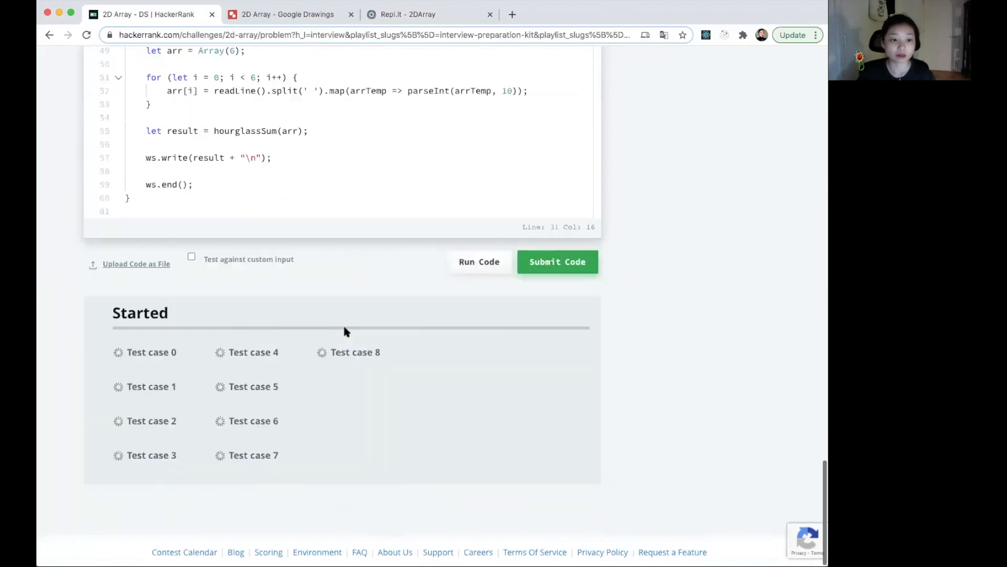
scroll("up", 3)
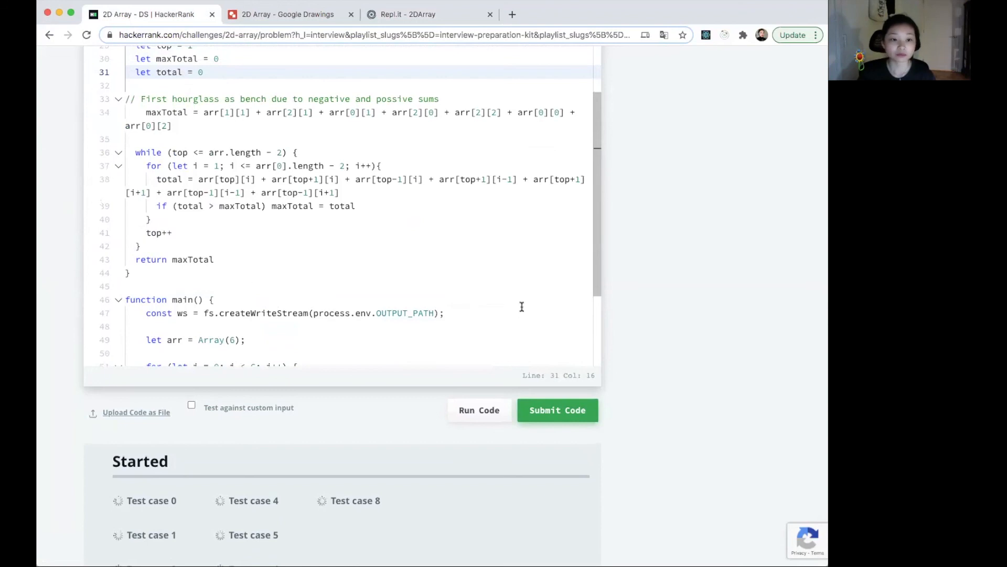
Step: Inspect test case 3's input and expected output of -6, then return to the problem statement
left_click(556, 411)
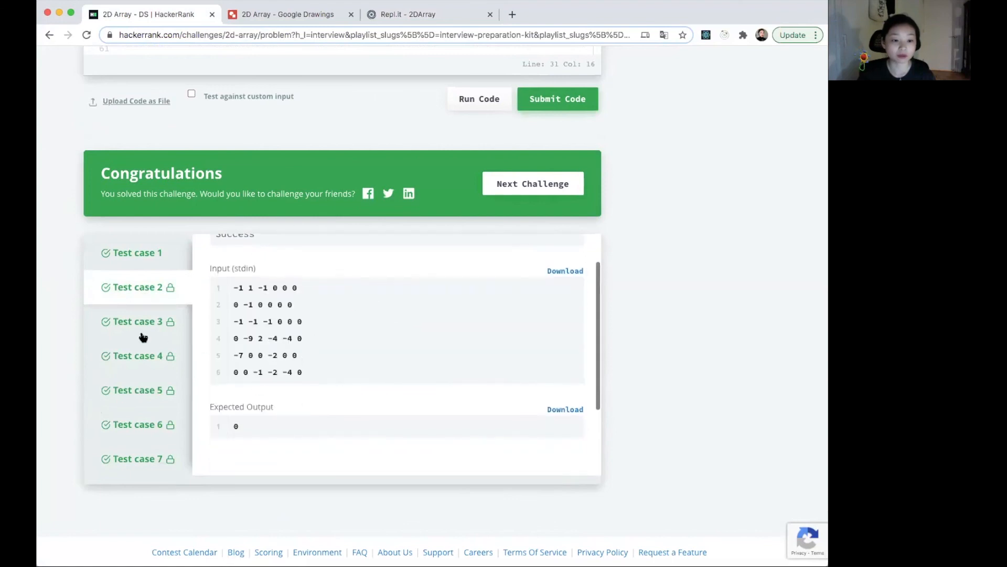
left_click(139, 322)
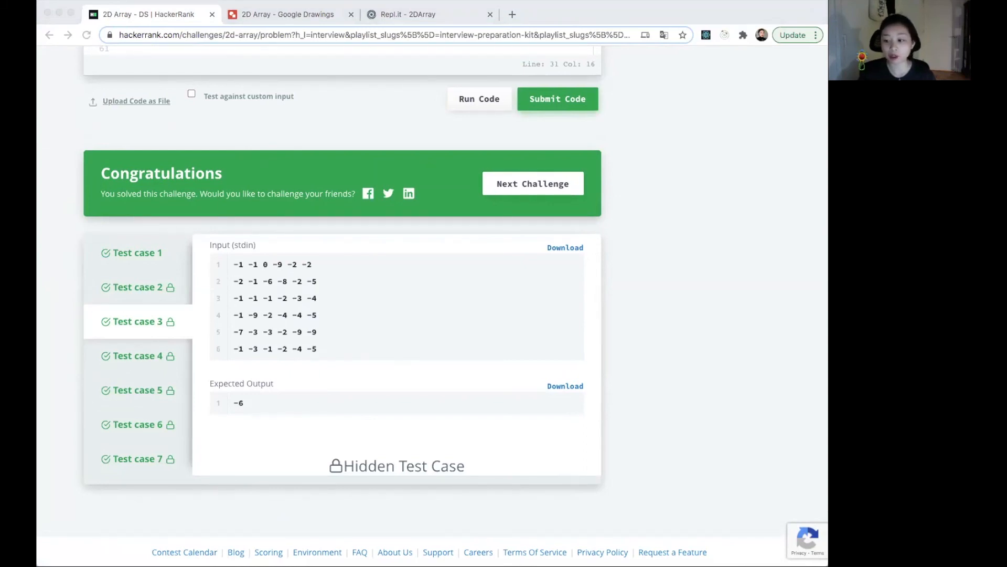
mouse_move(662, 284)
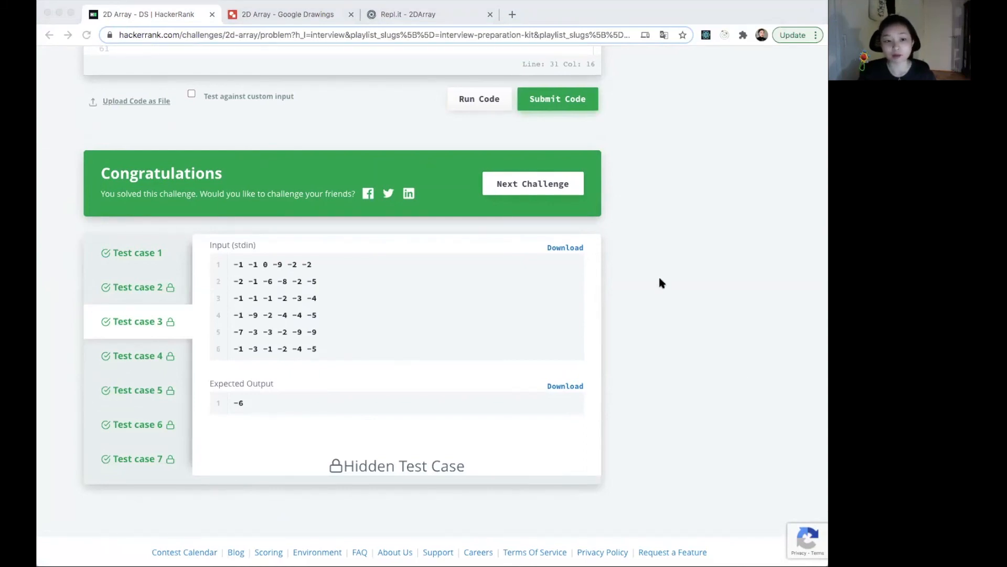
mouse_move(621, 333)
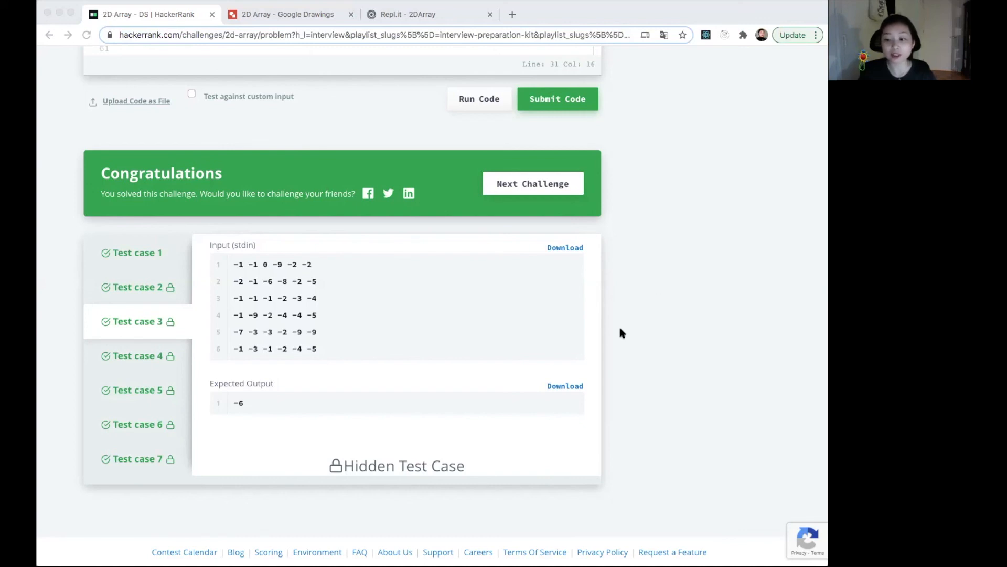
scroll("up", 3)
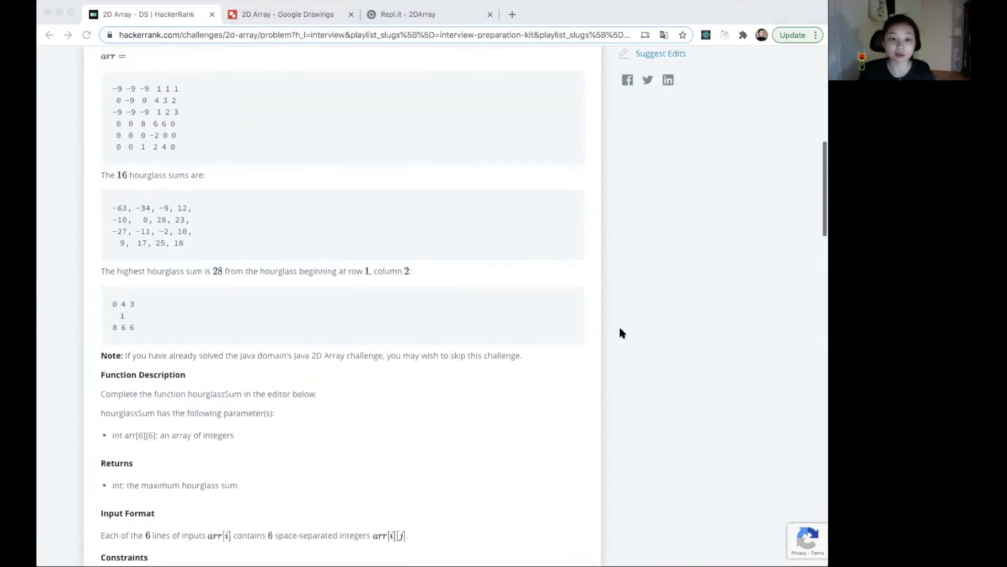